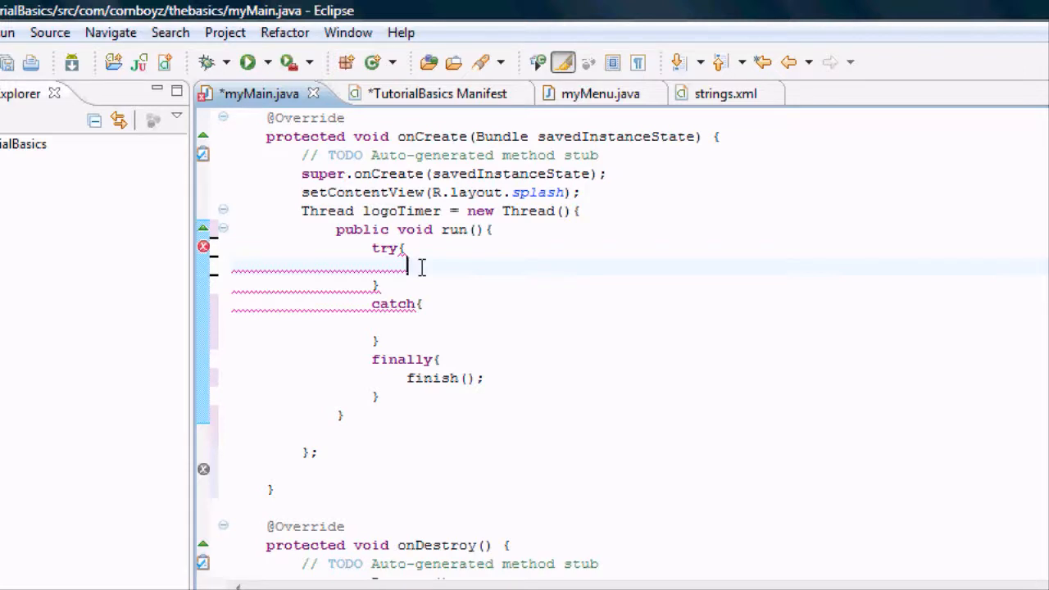
# - In the try block, declare 'short logoTimer = 0;' and then assign logoTimer = 5000
pyautogui.write('sHox')
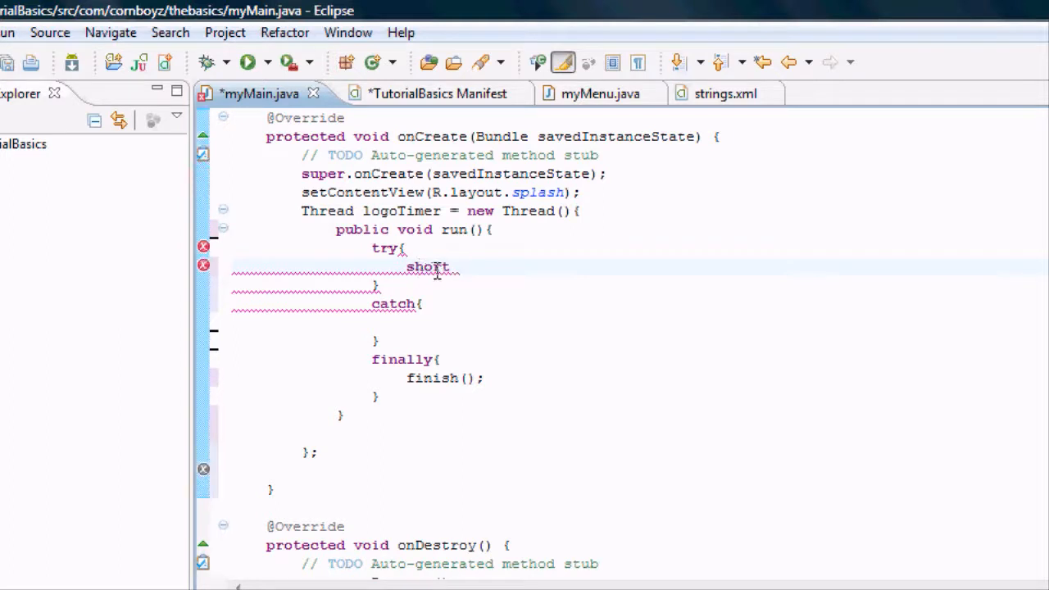
pyautogui.write('logoTimer')
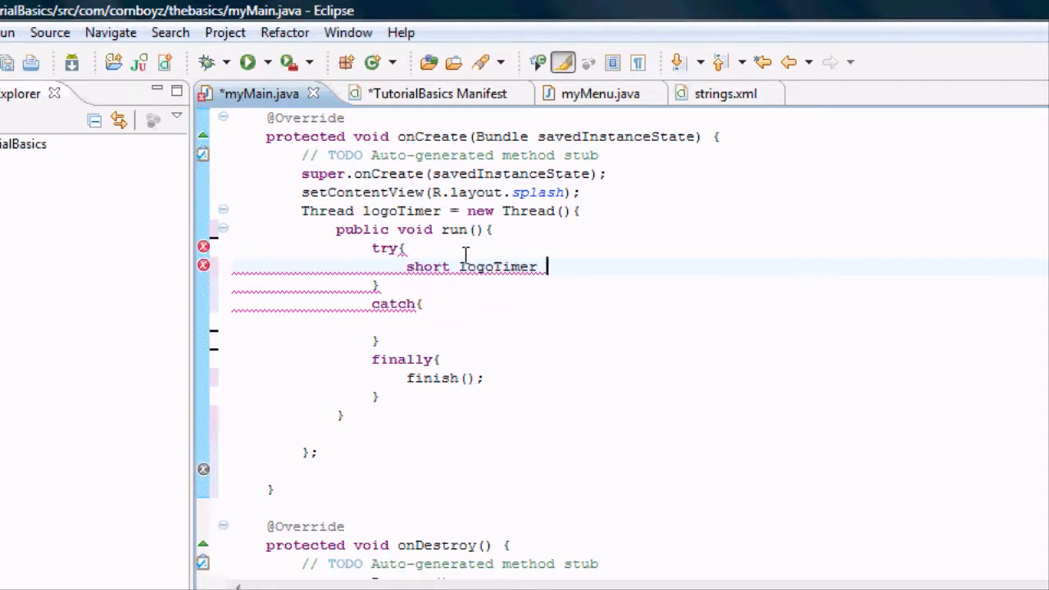
pyautogui.write('=')
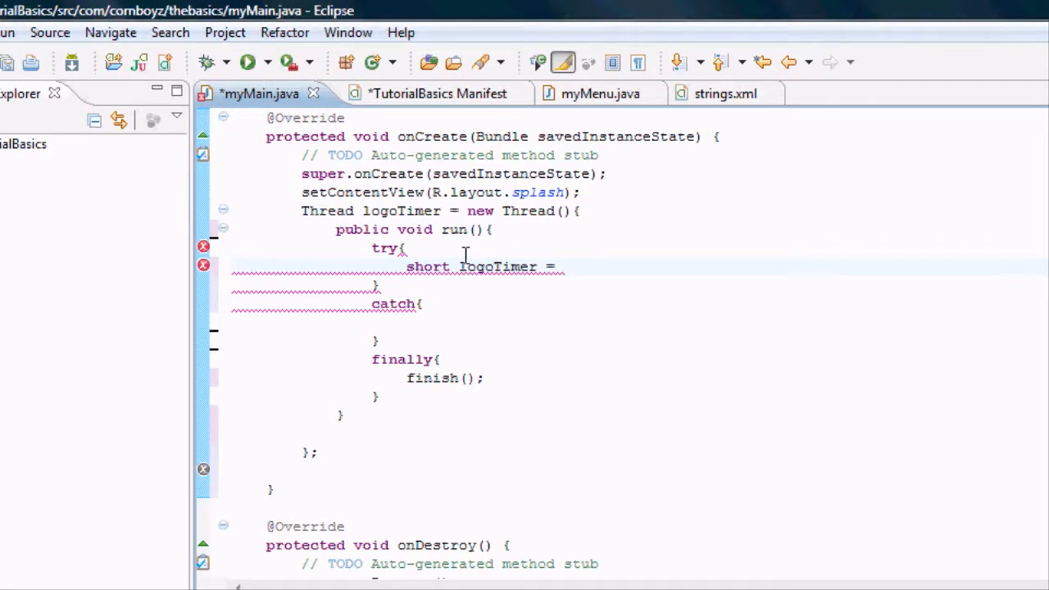
pyautogui.click(562, 266)
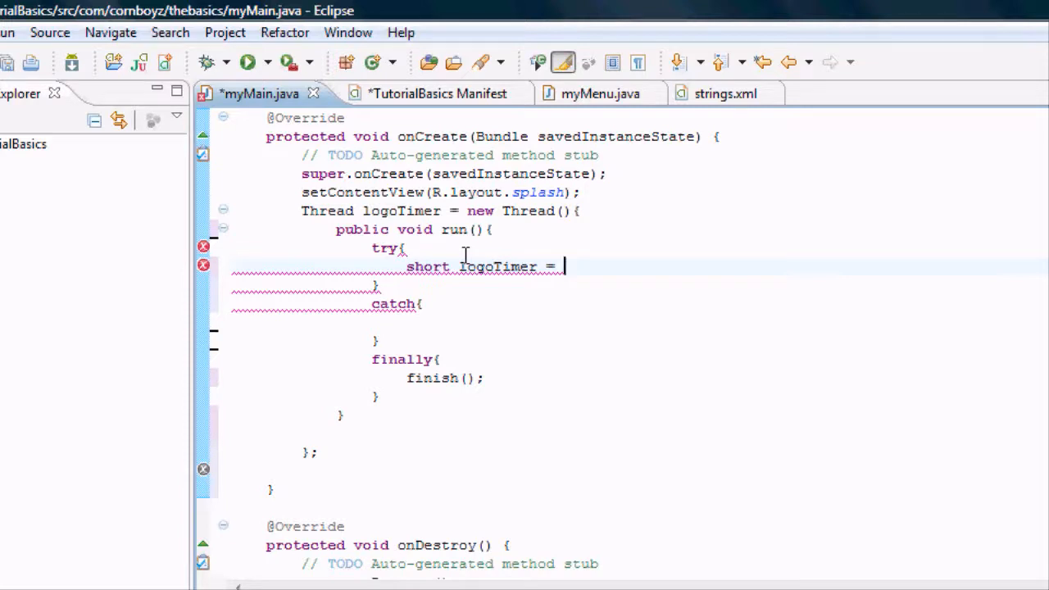
pyautogui.write('0;')
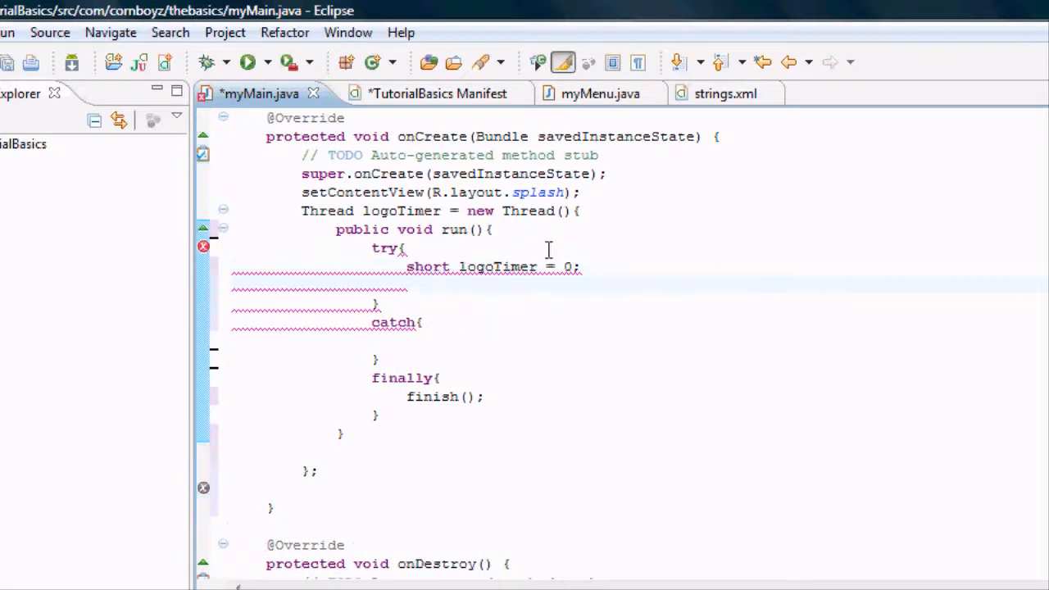
pyautogui.write('l')
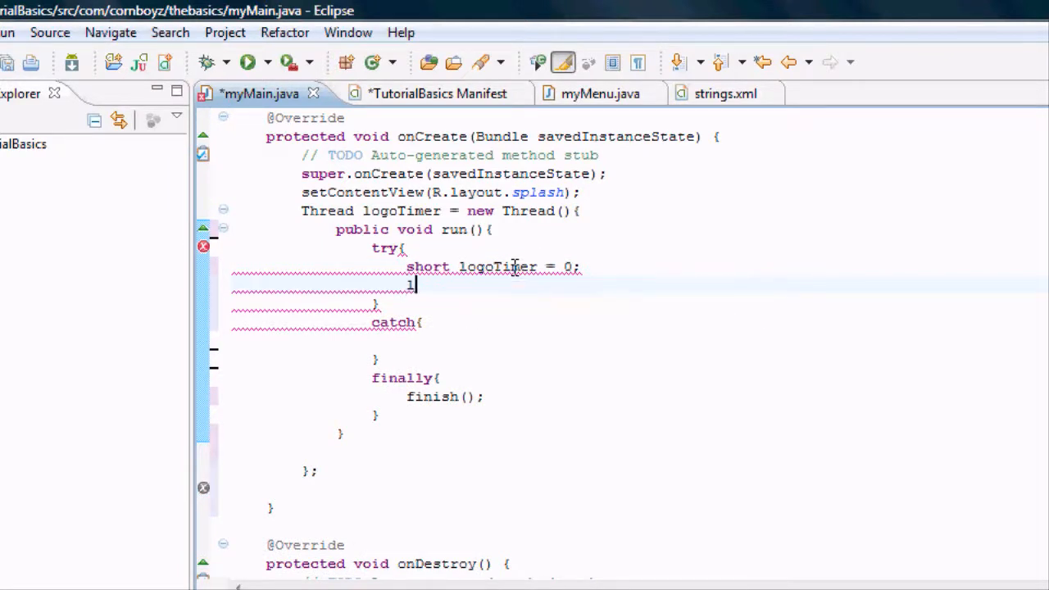
pyautogui.write('ogoTimer = 5000;')
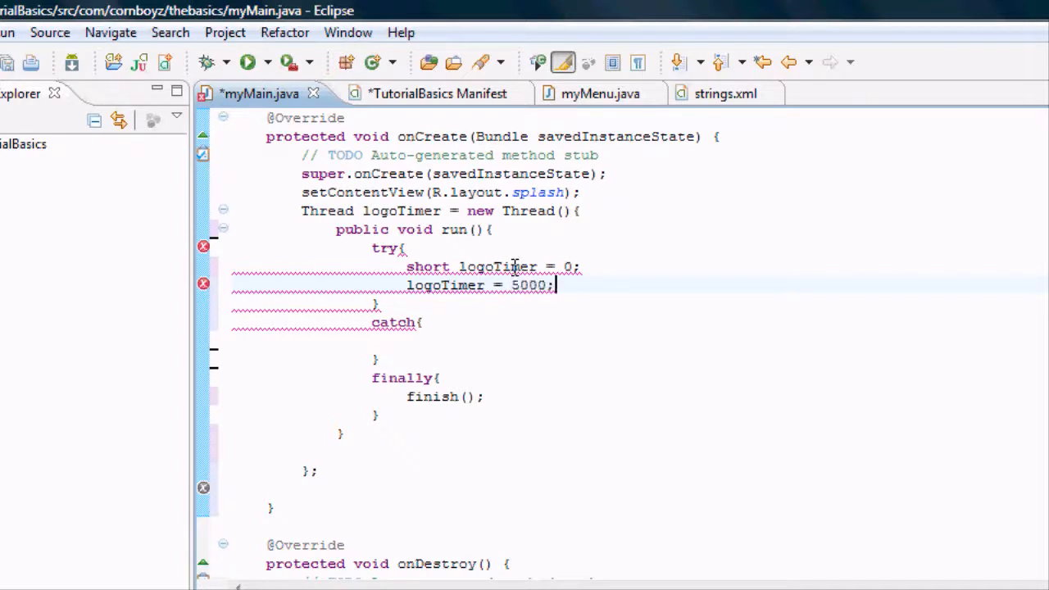
pyautogui.click(566, 285)
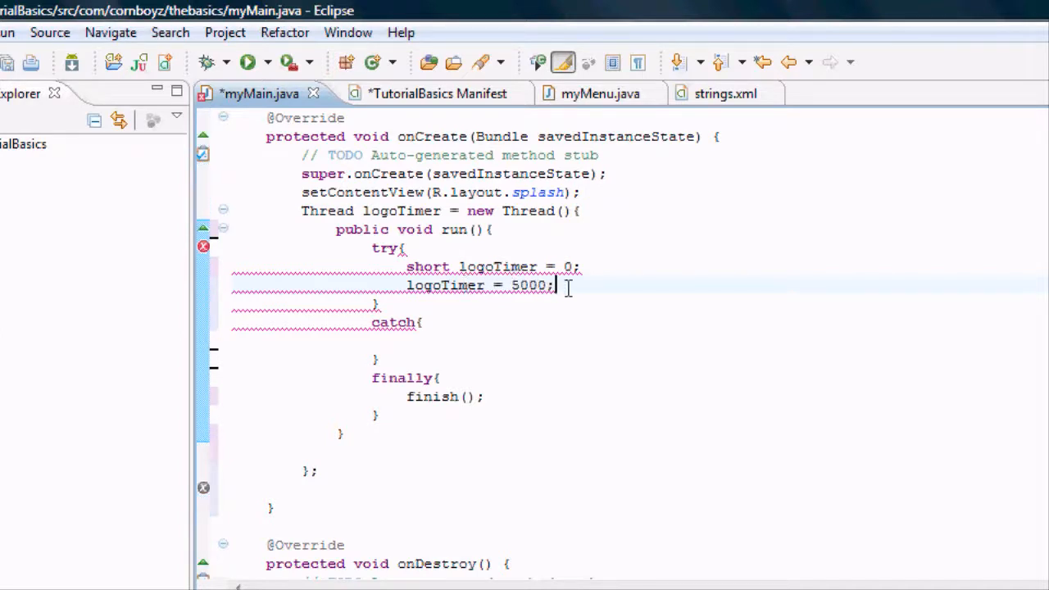
# - Replace 'logoTimer = 5000;' with an empty 'while(logoTimer <5000){' loop
pyautogui.tripleClick(477, 284)
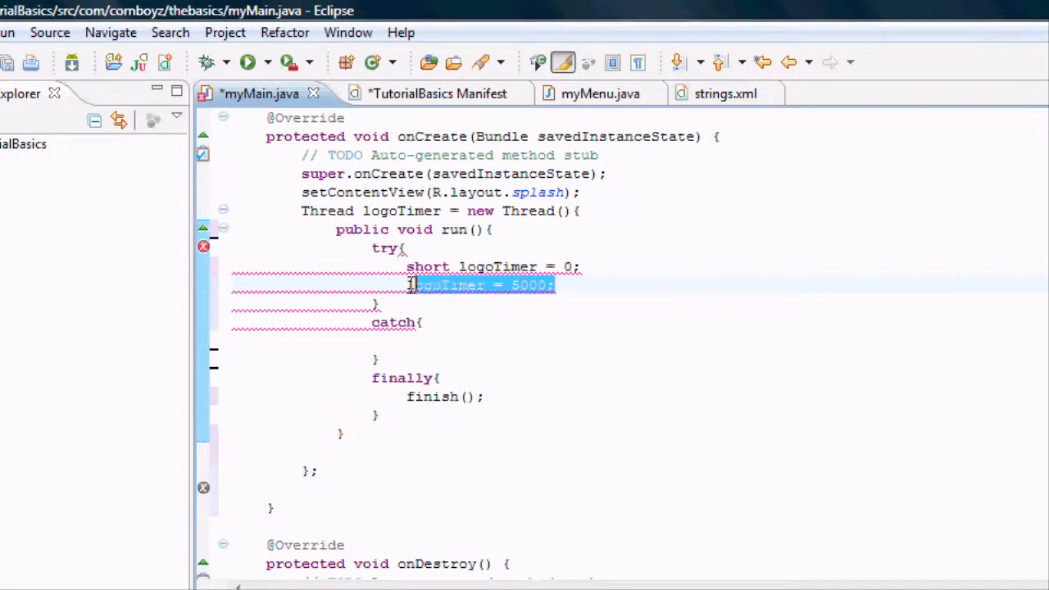
pyautogui.press('Delete')
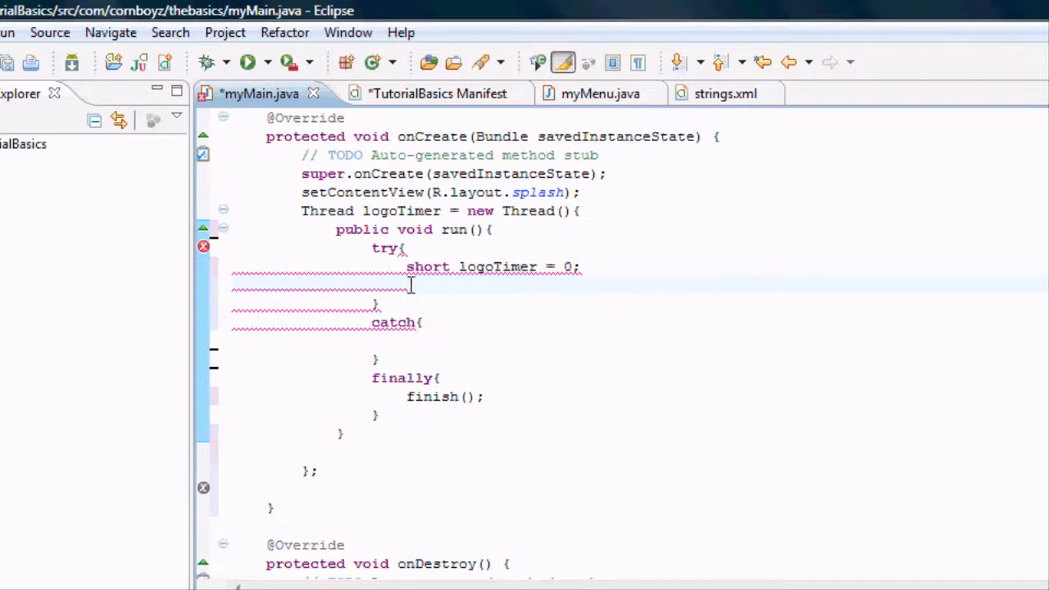
pyautogui.write('while')
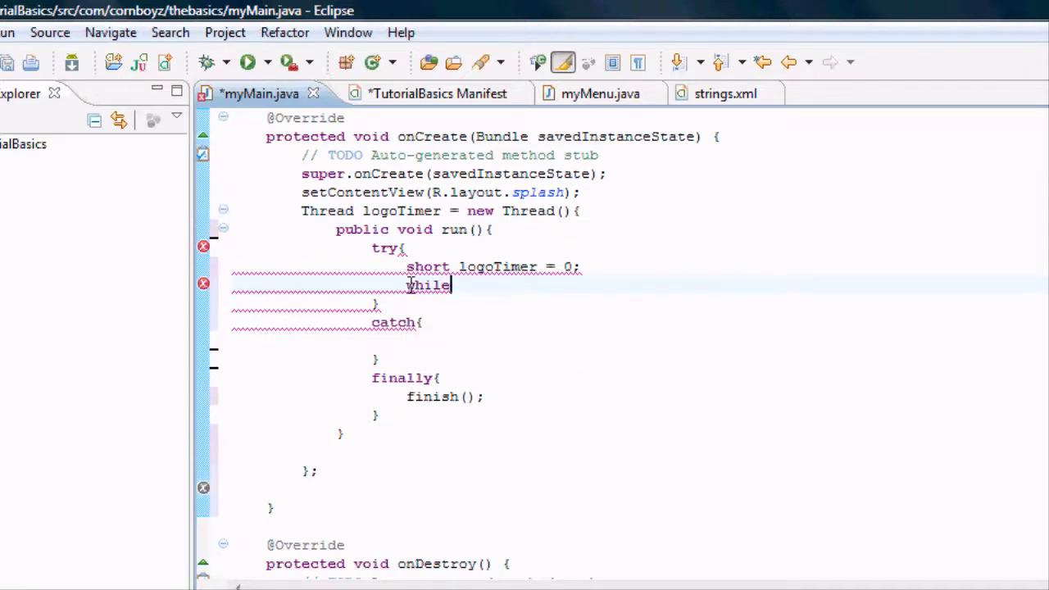
pyautogui.write('()')
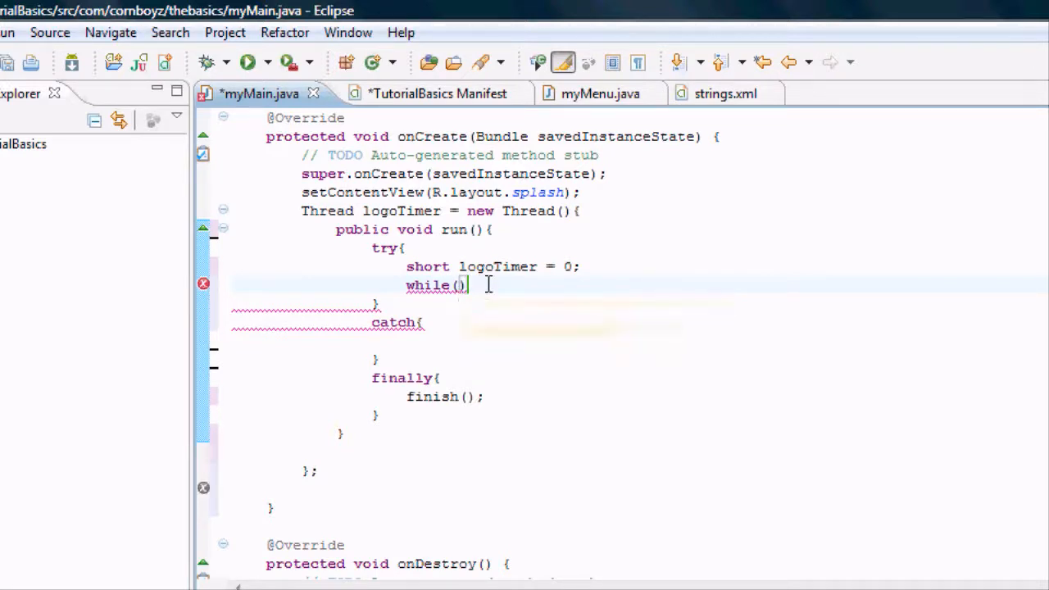
pyautogui.write('log')
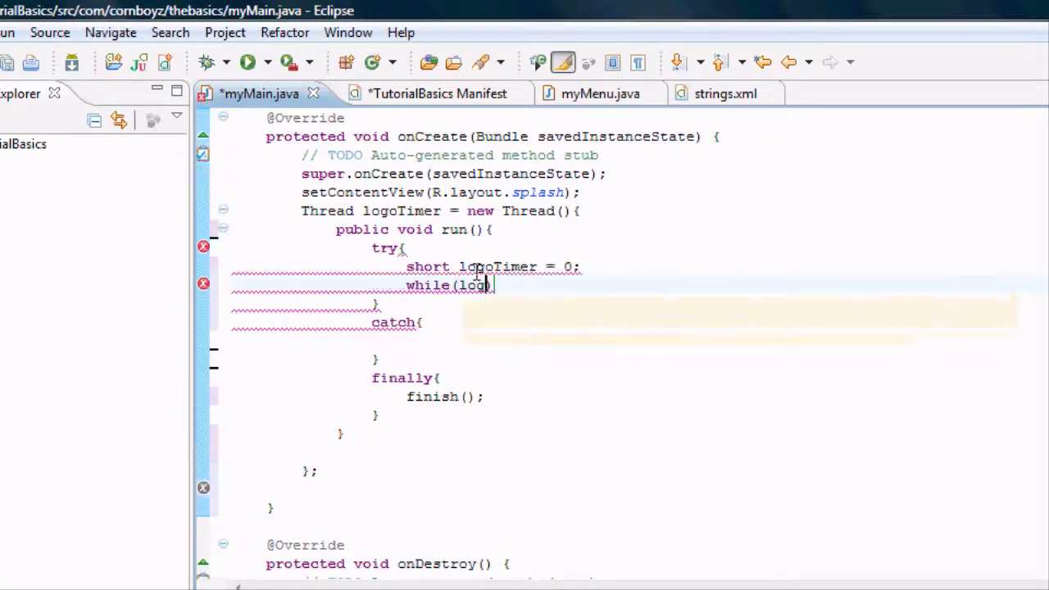
pyautogui.write('oTimer')
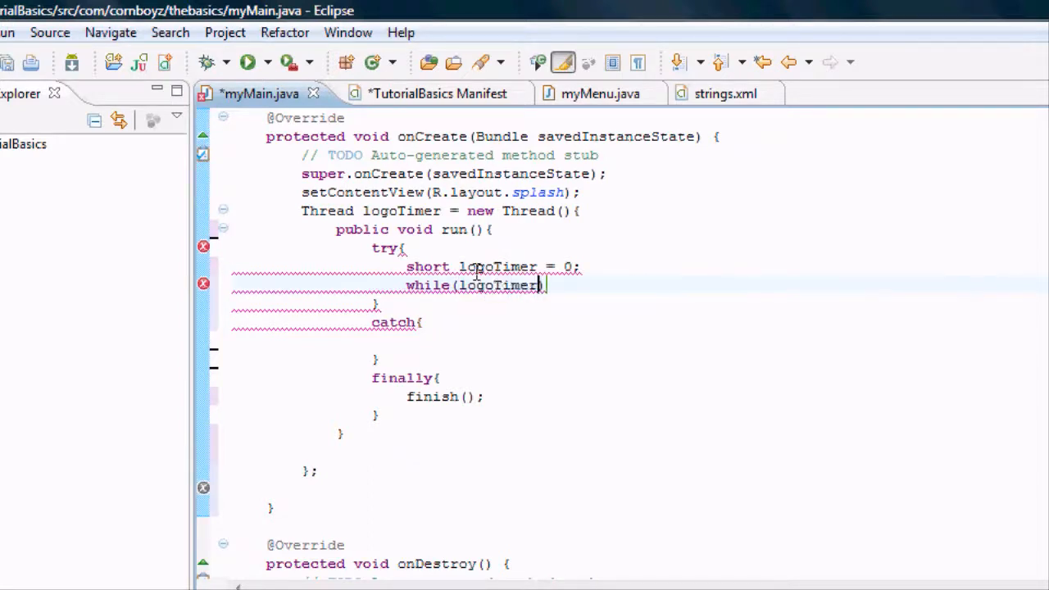
pyautogui.write('<5')
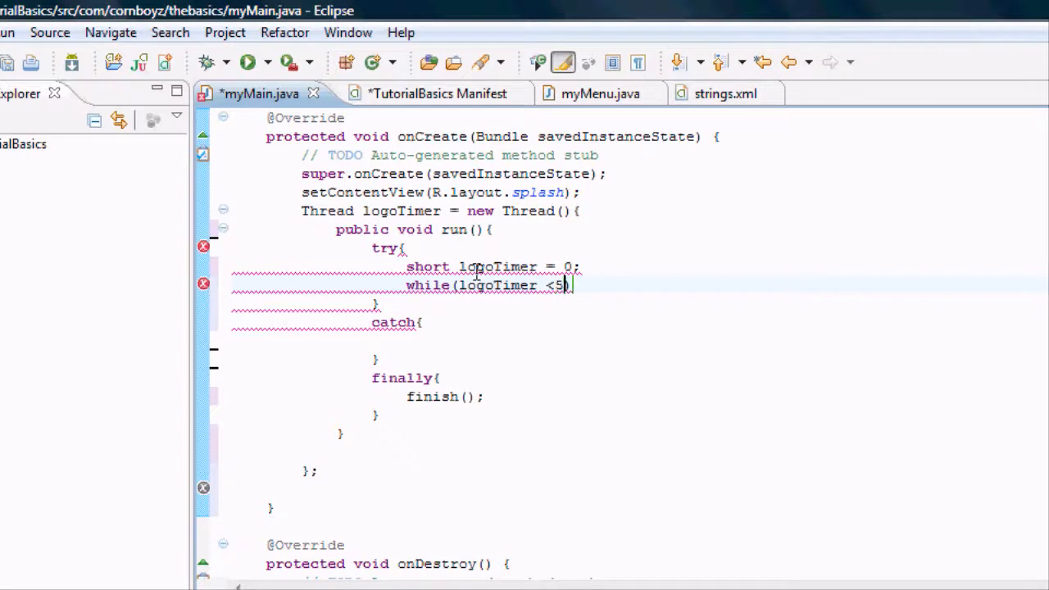
pyautogui.write('000)')
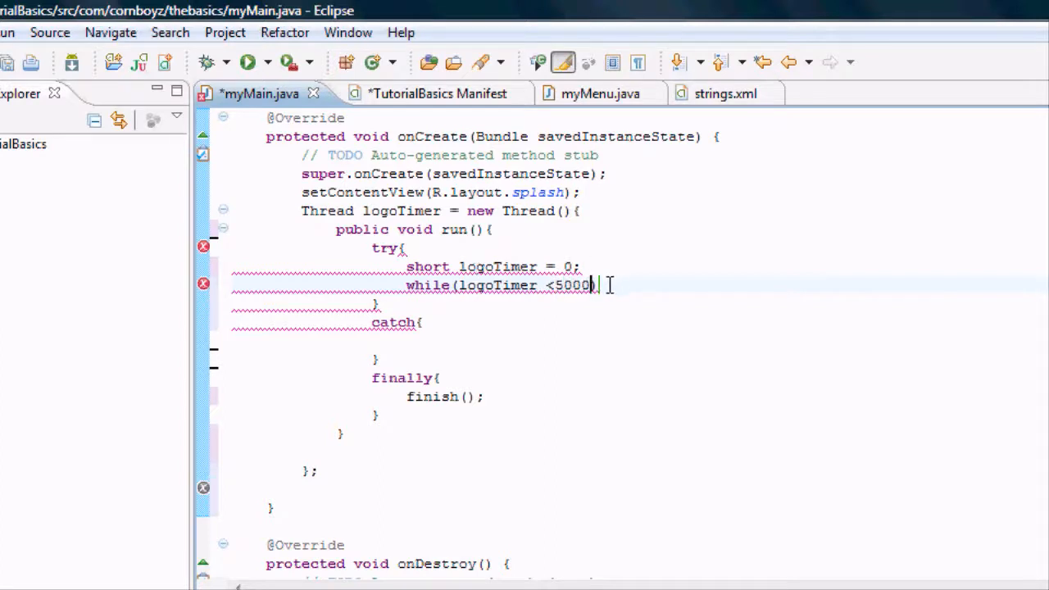
pyautogui.write('){')
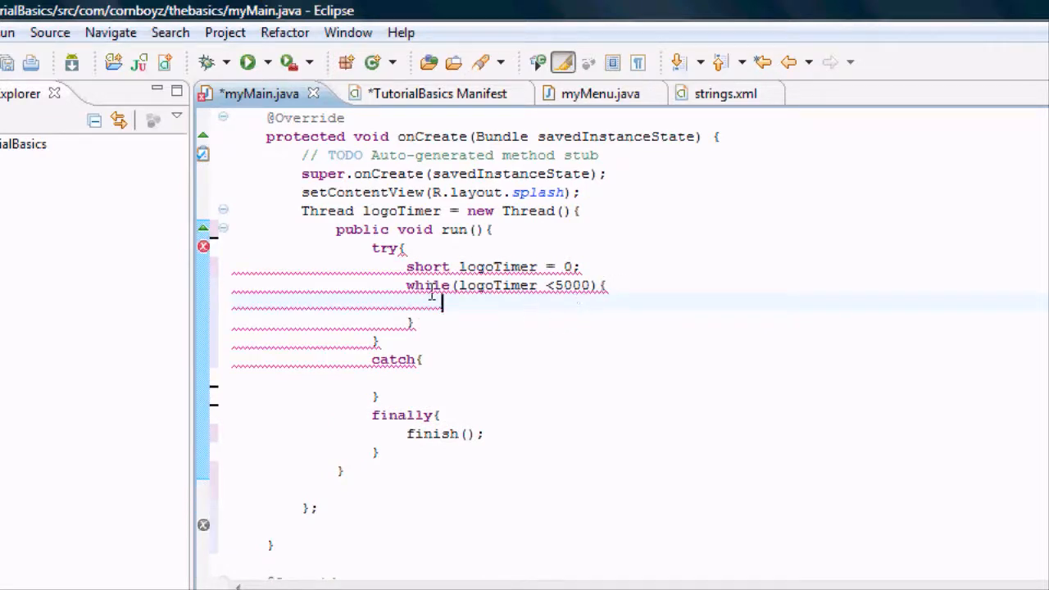
pyautogui.moveTo(570, 302)
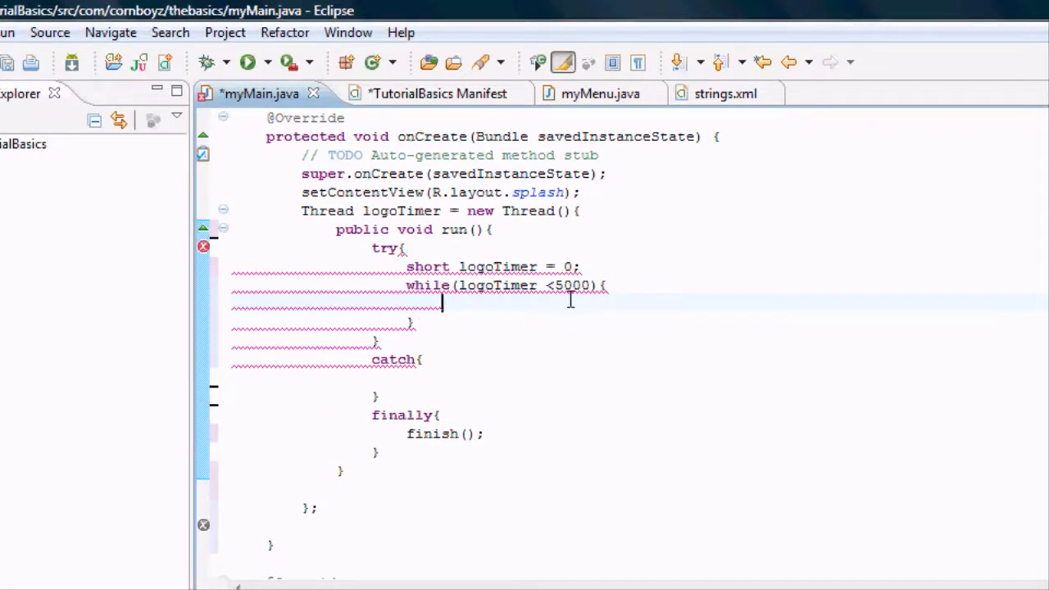
pyautogui.moveTo(552, 302)
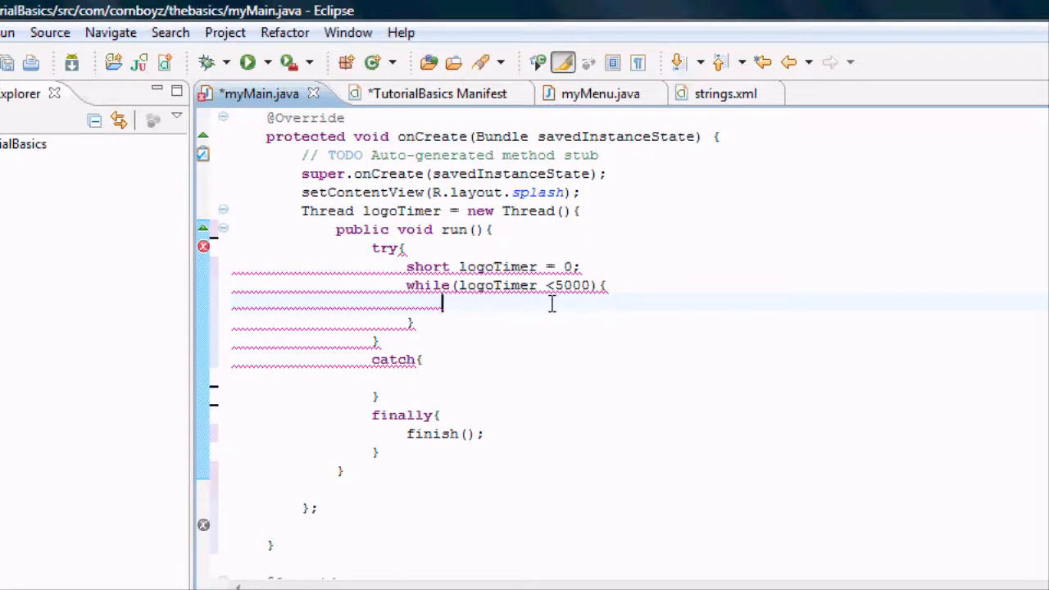
# - Inside the loop, call sleep(100) and then add 'logoTimer = logoTimer +100;'
pyautogui.write('sleep')
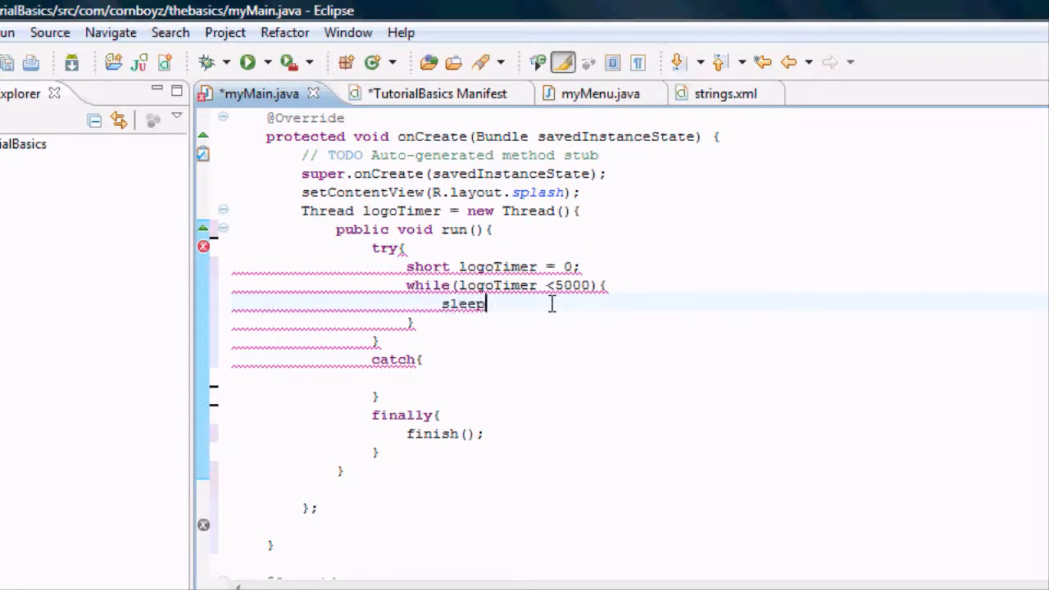
pyautogui.write('()')
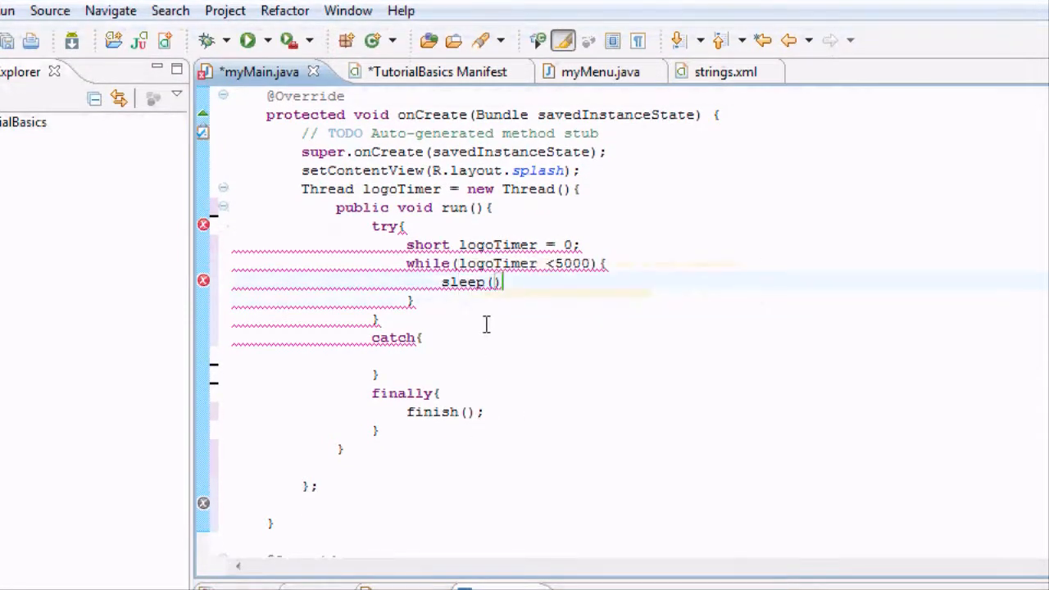
pyautogui.moveTo(499, 304)
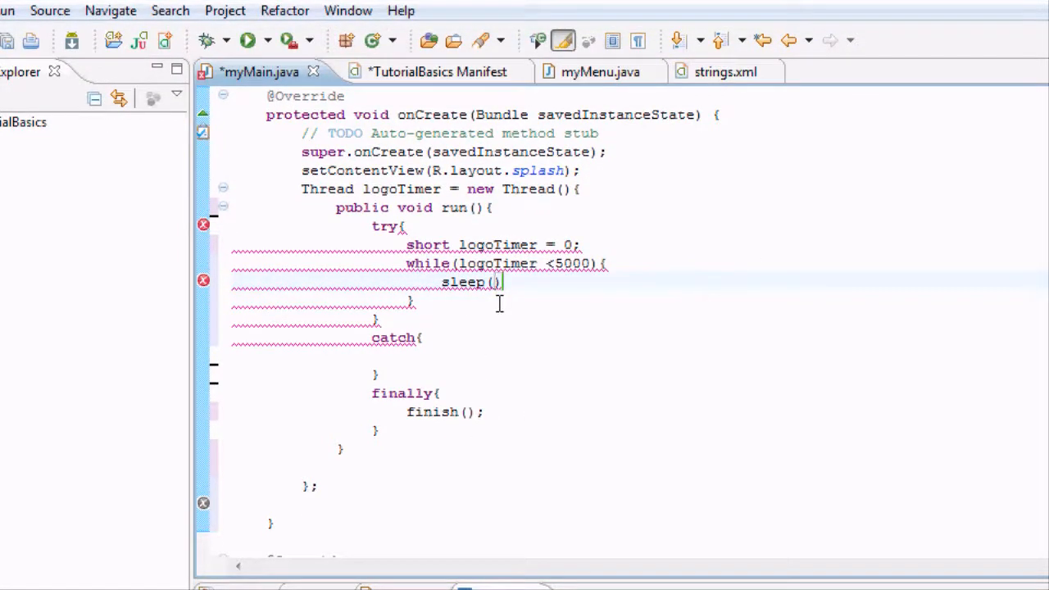
pyautogui.moveTo(496, 282)
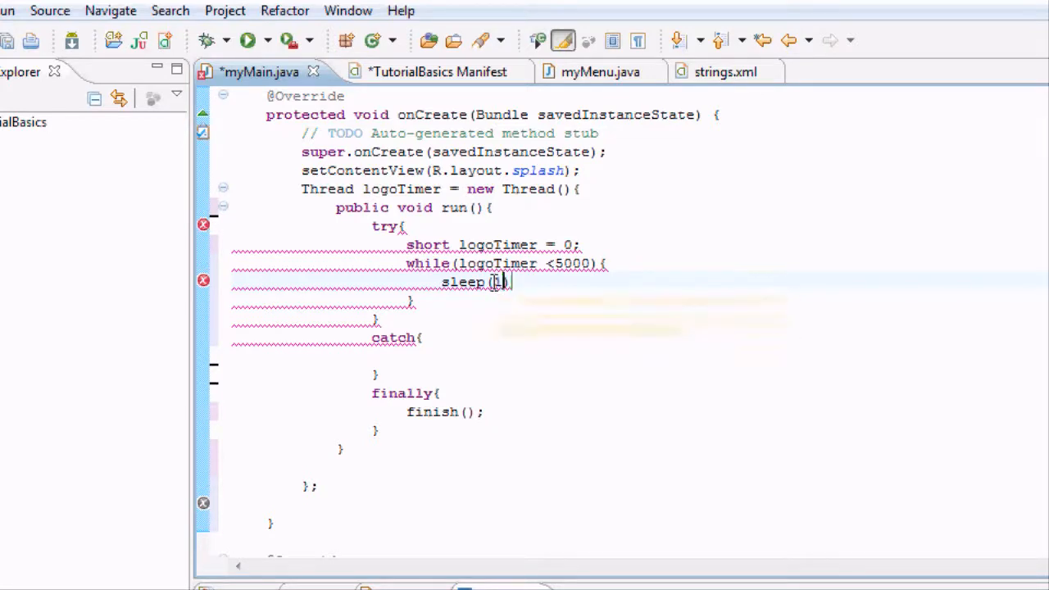
pyautogui.write('100')
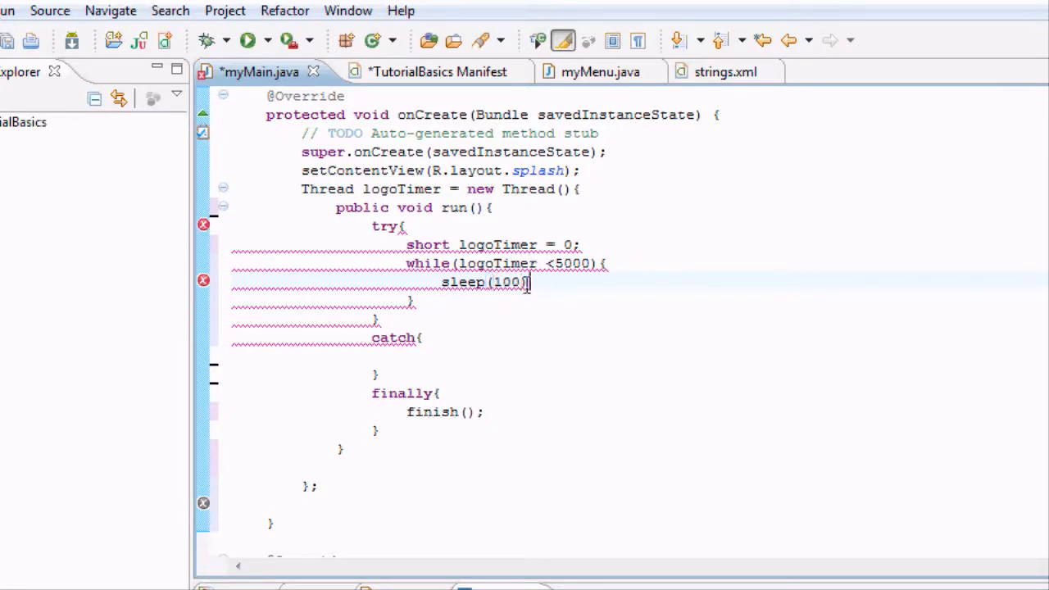
pyautogui.moveTo(508, 282)
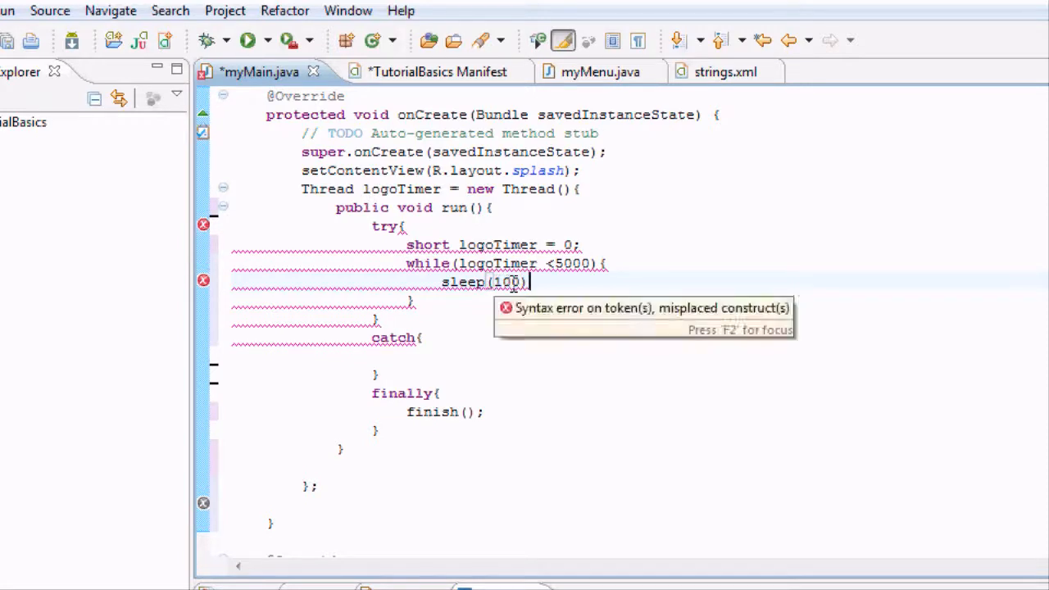
pyautogui.write(';')
pyautogui.write('l')
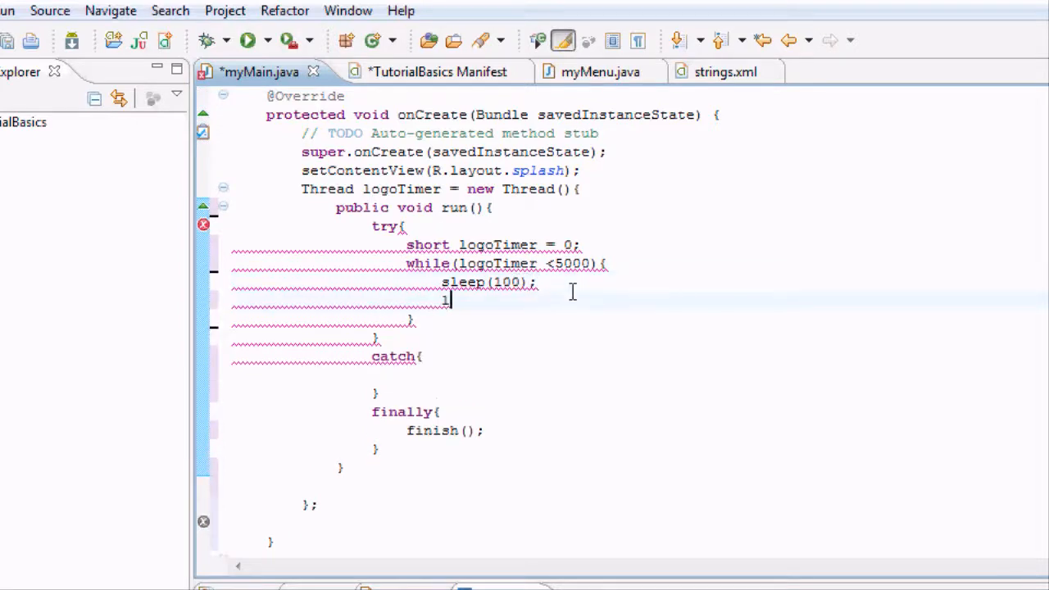
pyautogui.write('ogoTimer')
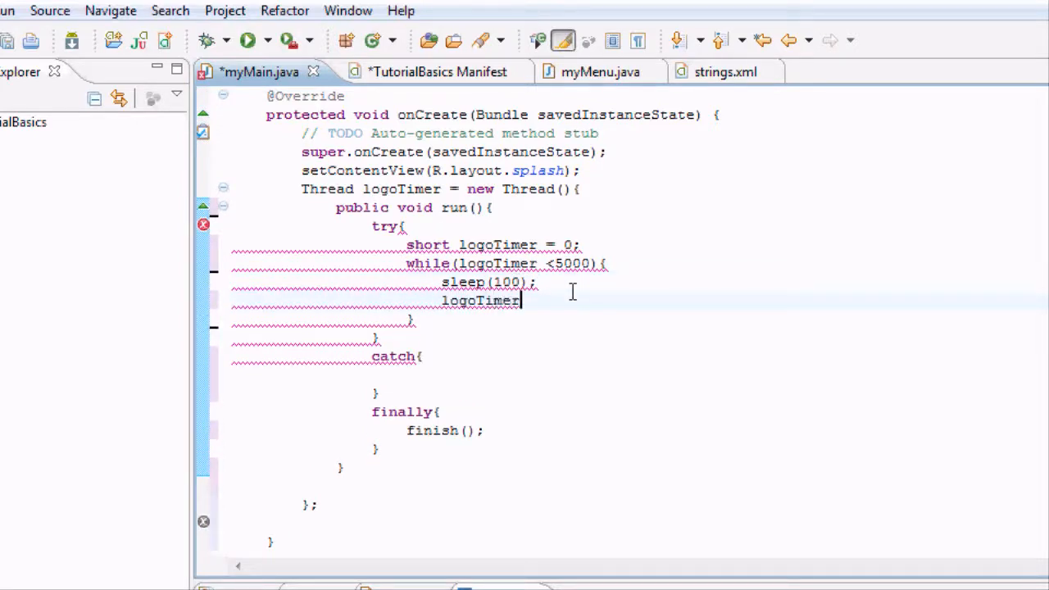
pyautogui.write('= log')
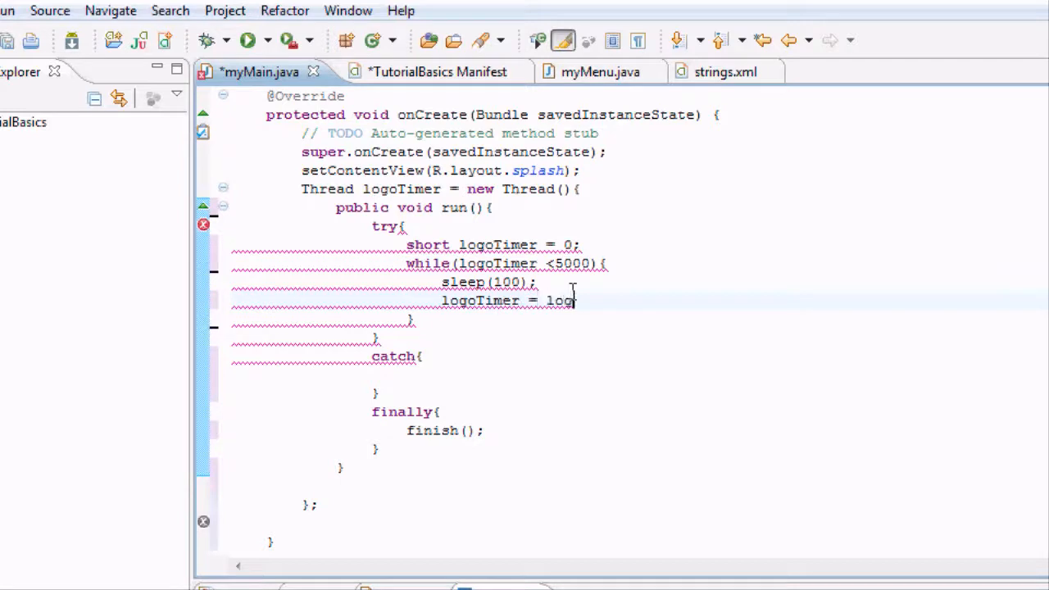
pyautogui.write('Timer')
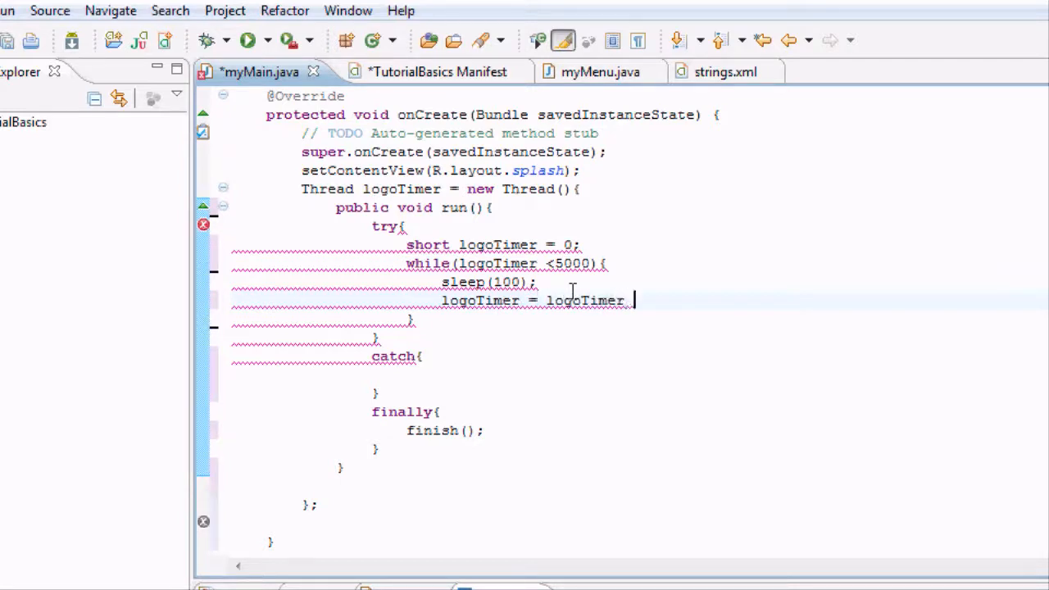
pyautogui.write('+100;')
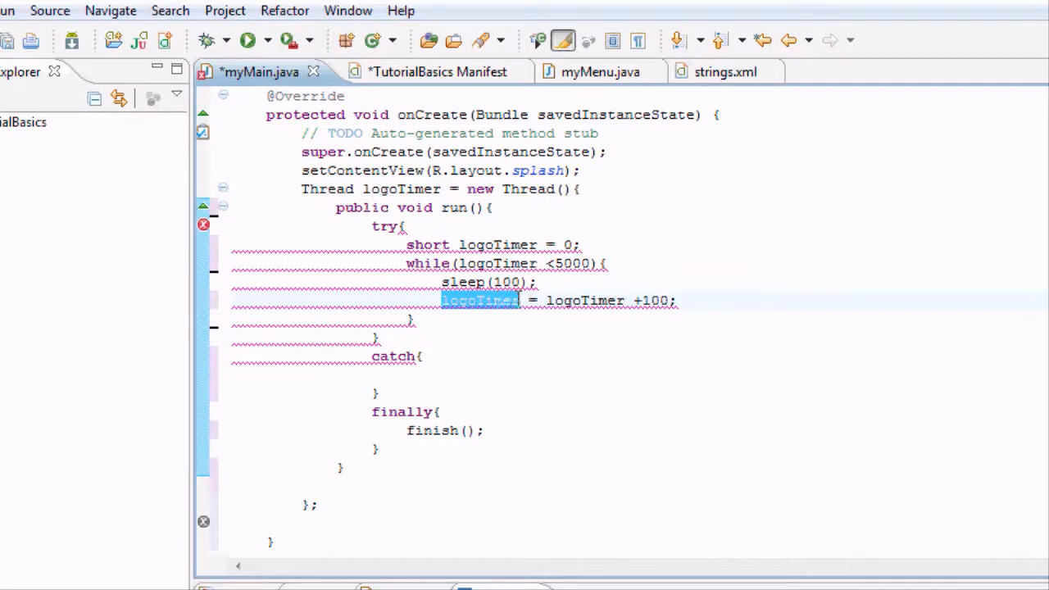
pyautogui.moveTo(480, 300)
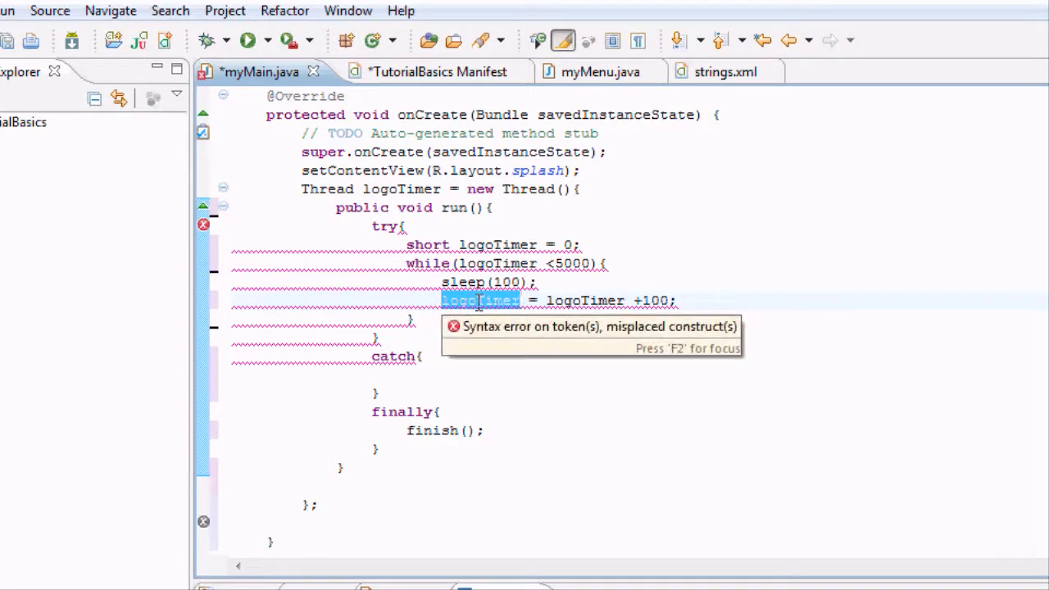
pyautogui.moveTo(576, 299)
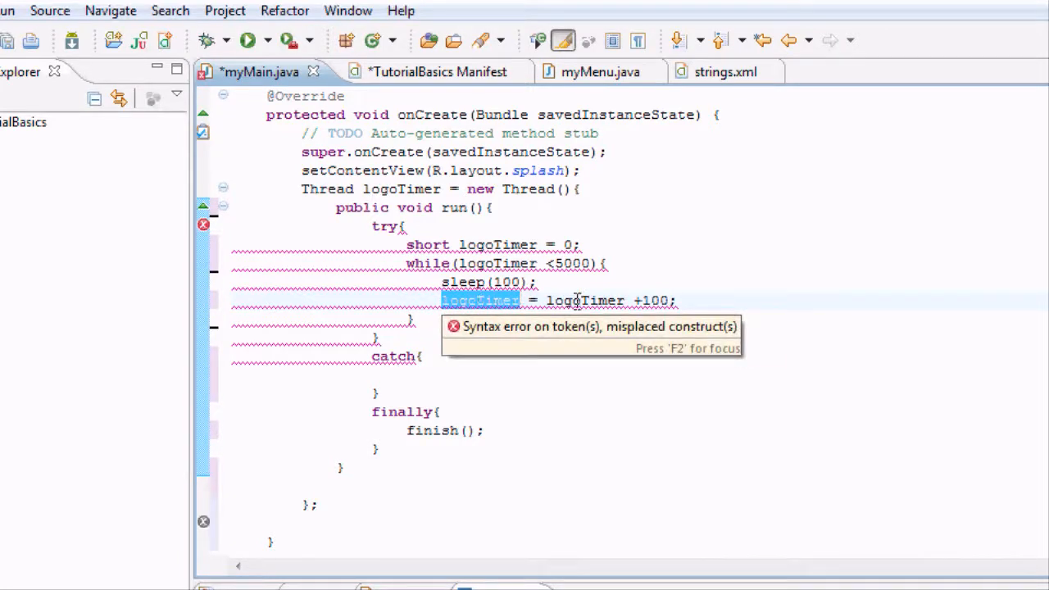
pyautogui.moveTo(651, 294)
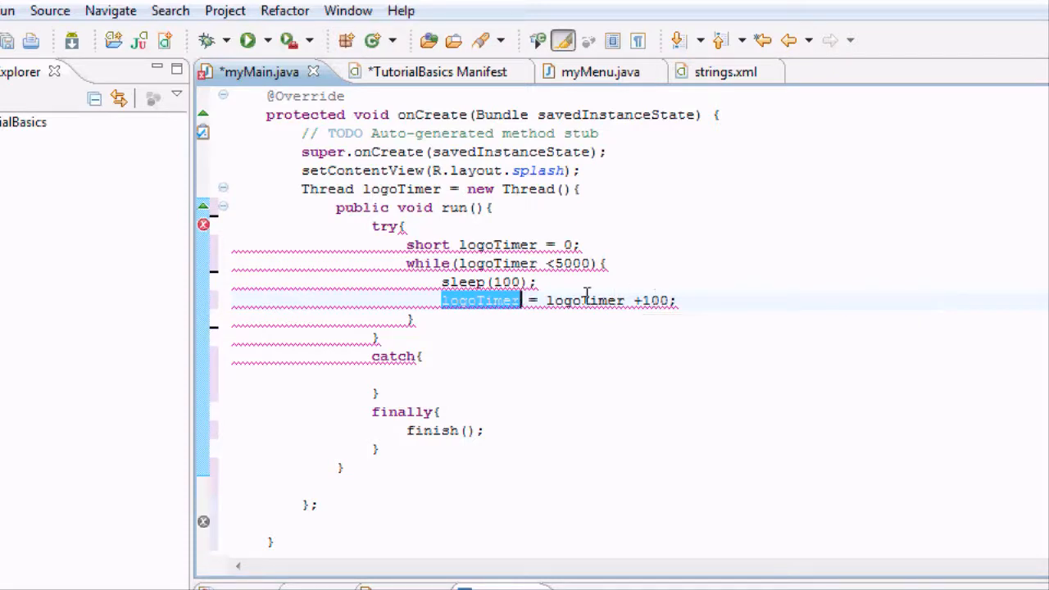
pyautogui.moveTo(443, 262)
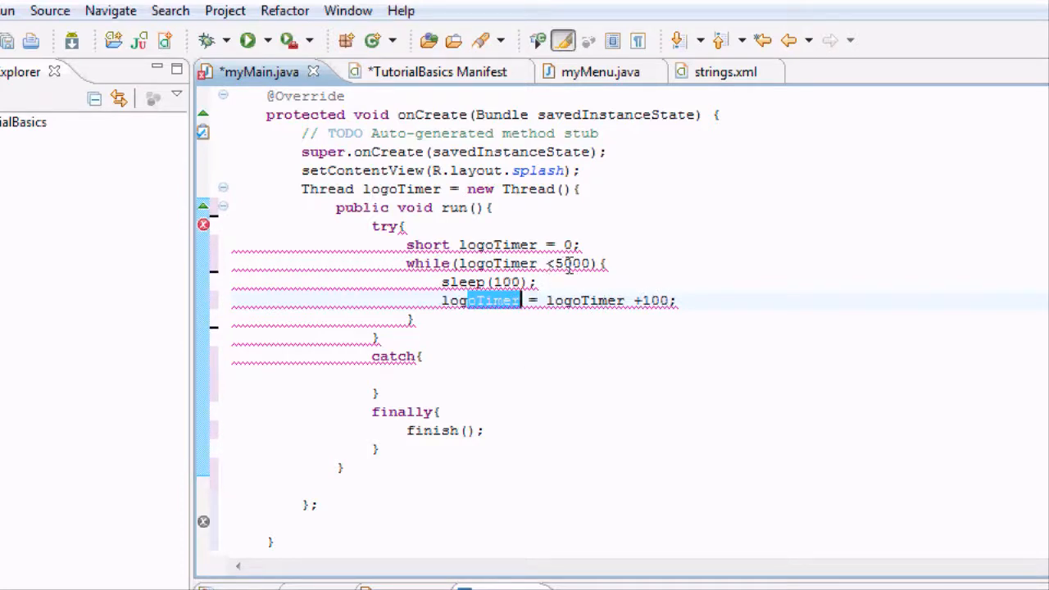
pyautogui.moveTo(544, 262)
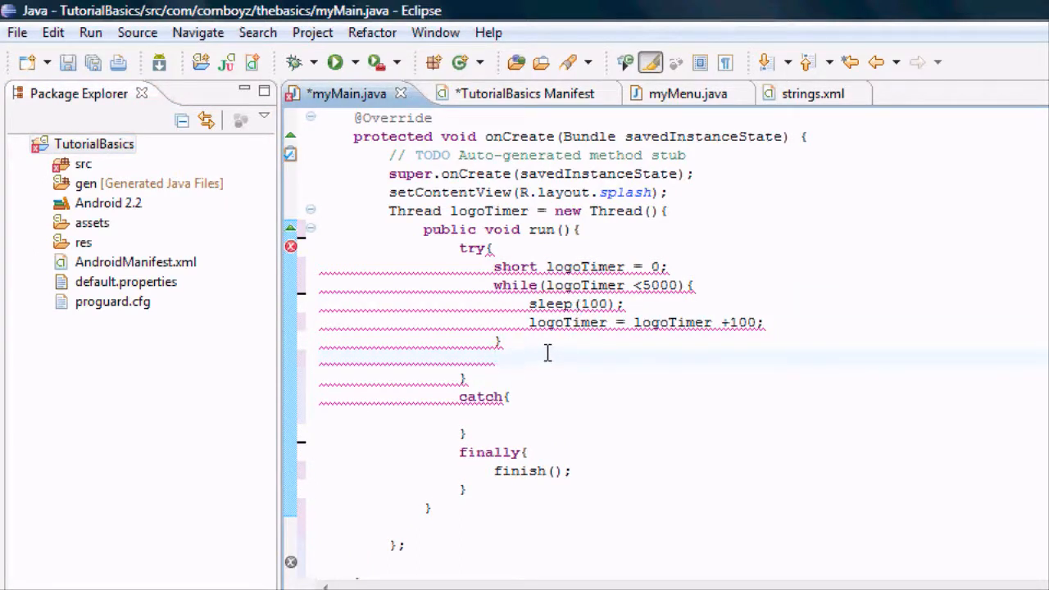
# - Begin typing 'start' on a new line after the while loop
pyautogui.write('start')
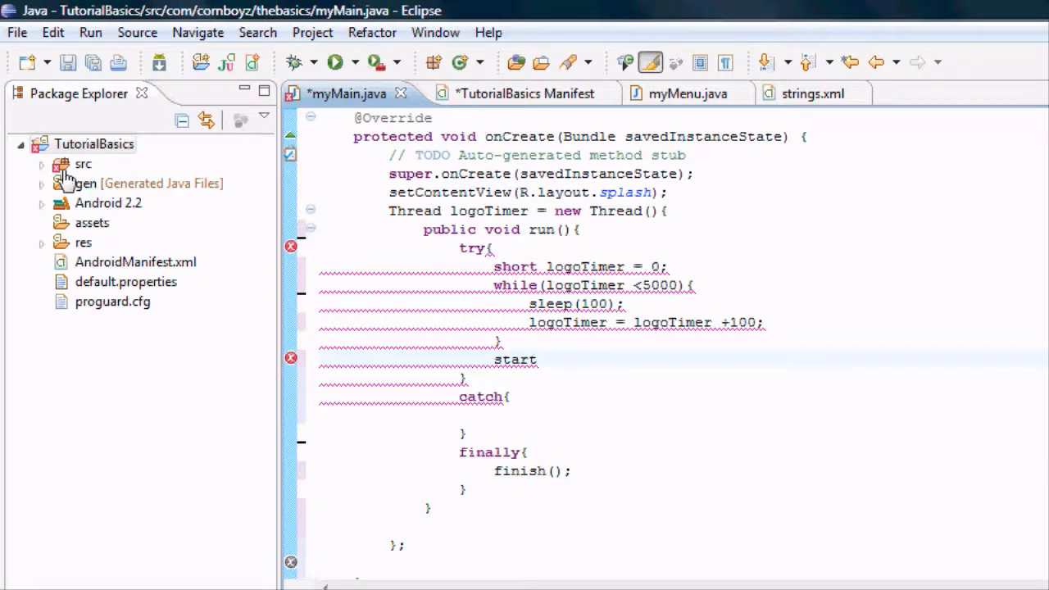
# - Below the loop, call startActivity with new Intent("com.cornboyz.thebasics.CLEARSCREEN")
pyautogui.click(41, 164)
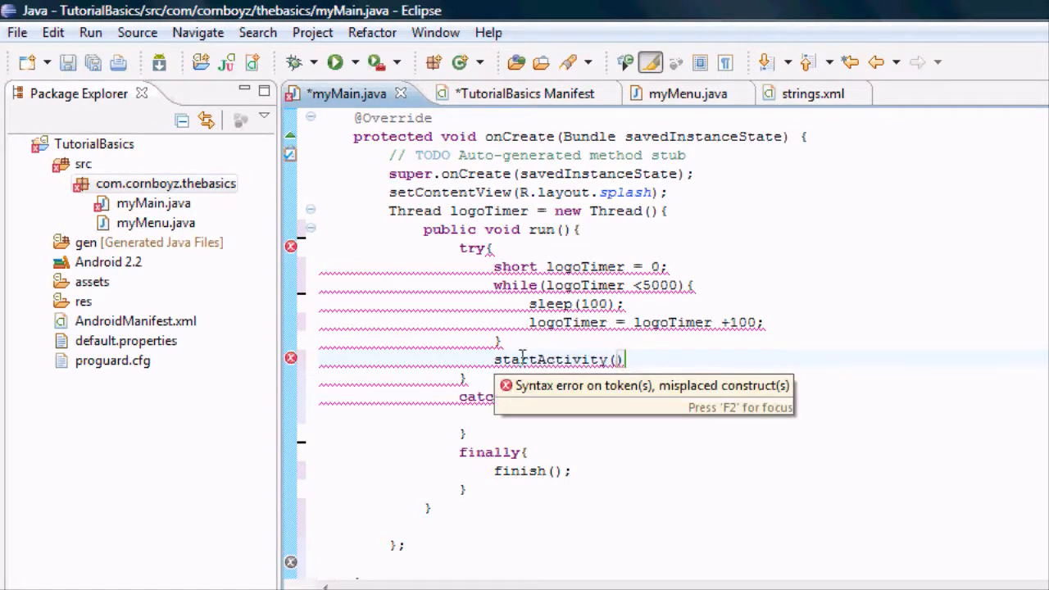
pyautogui.moveTo(581, 350)
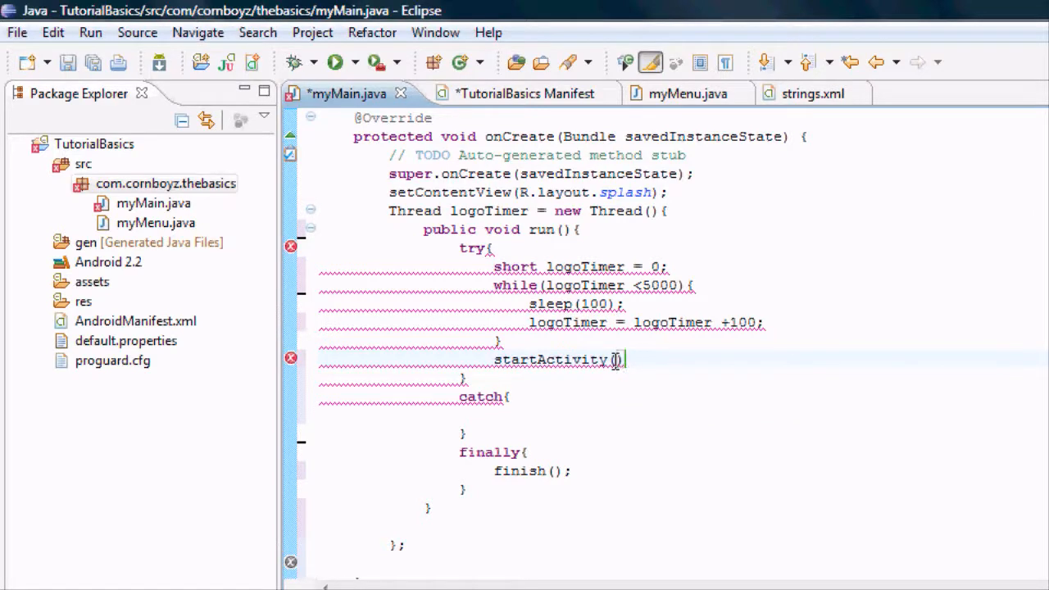
pyautogui.write('new Int')
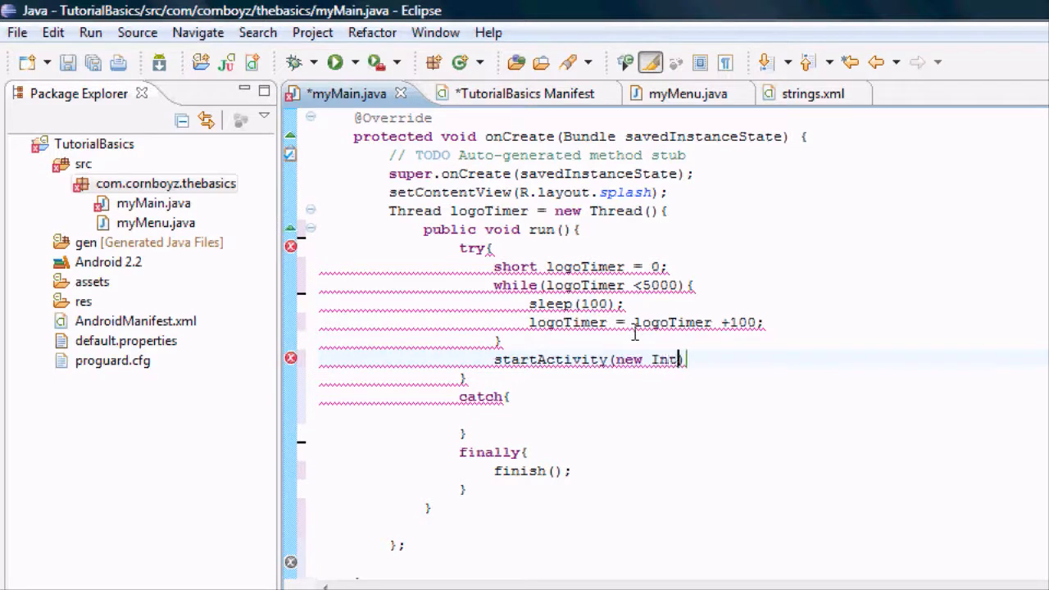
pyautogui.write('ent("')
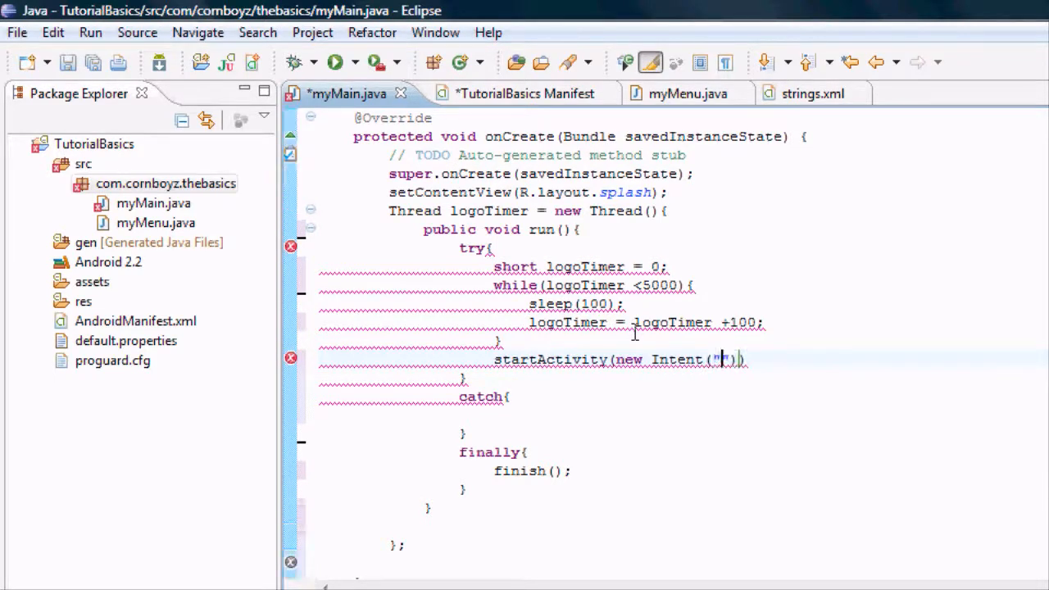
pyautogui.moveTo(722, 358)
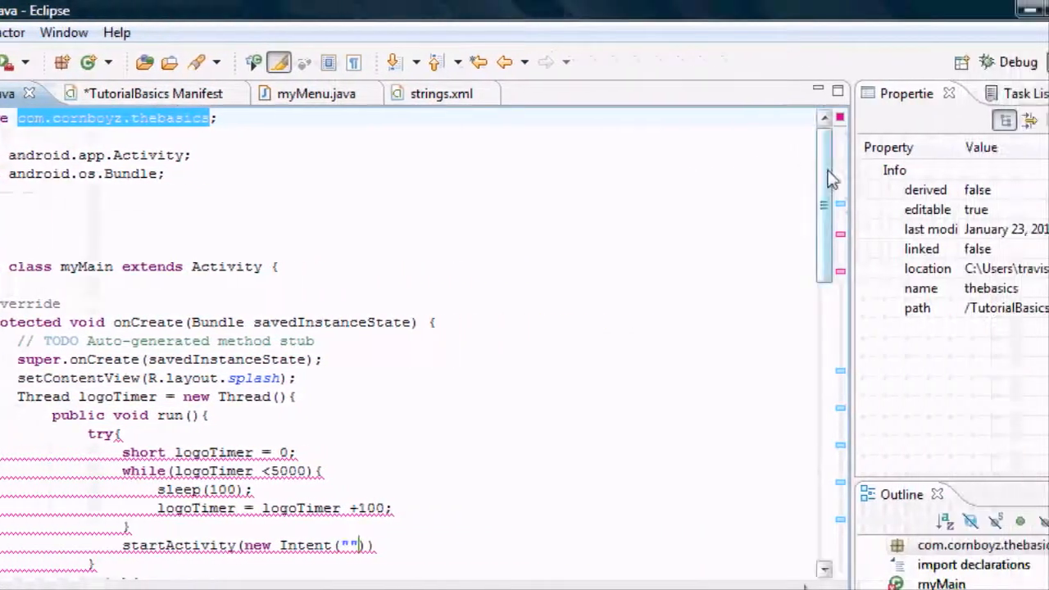
pyautogui.scroll(-3)
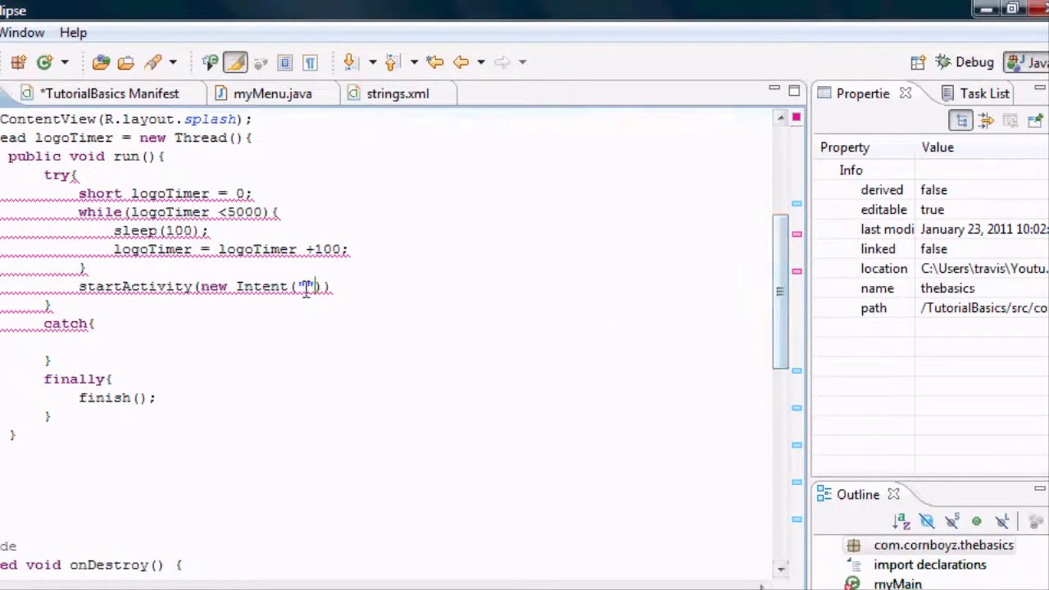
pyautogui.write('com.cornboyz.thebasics.')
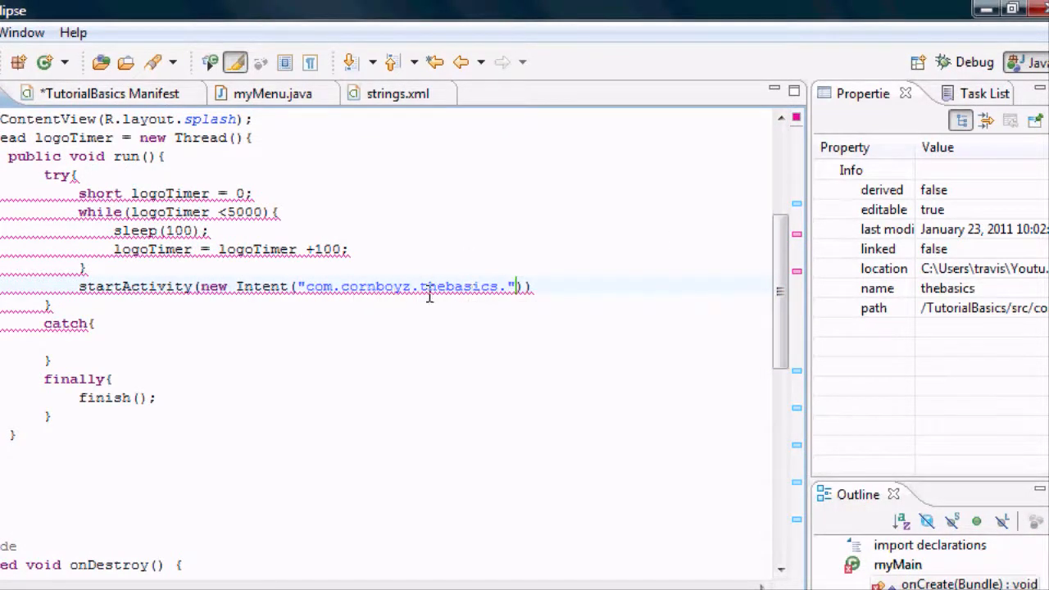
pyautogui.write('CLEARSCREEN')
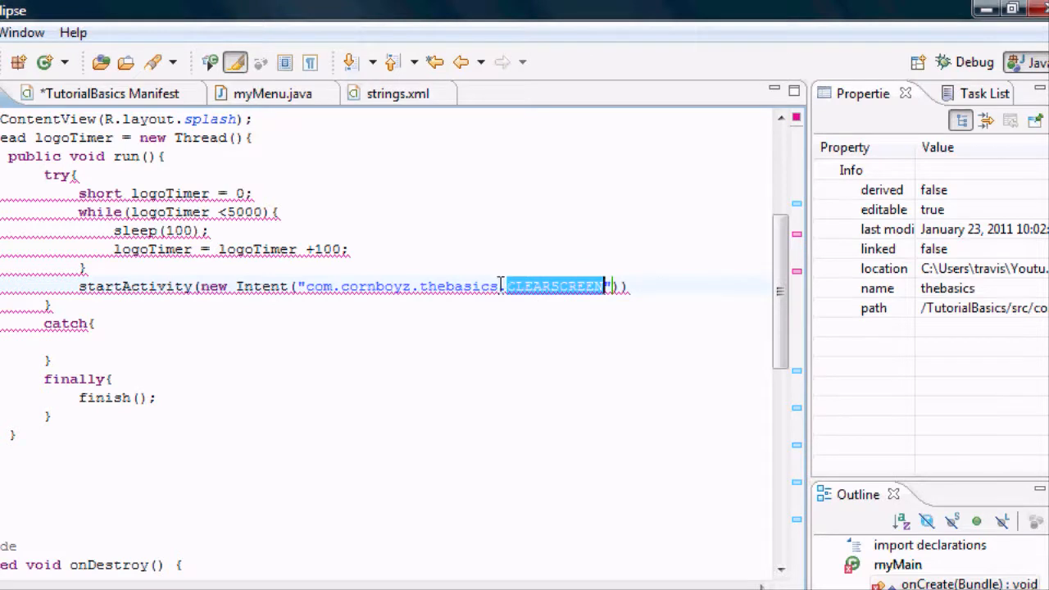
pyautogui.click(568, 286)
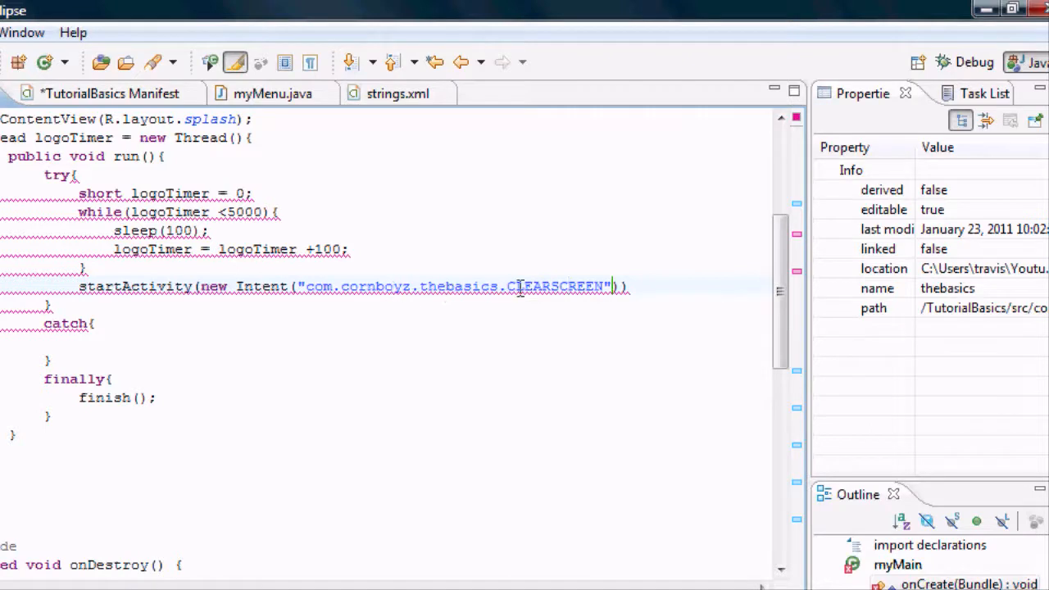
pyautogui.moveTo(375, 260)
pyautogui.write(';')
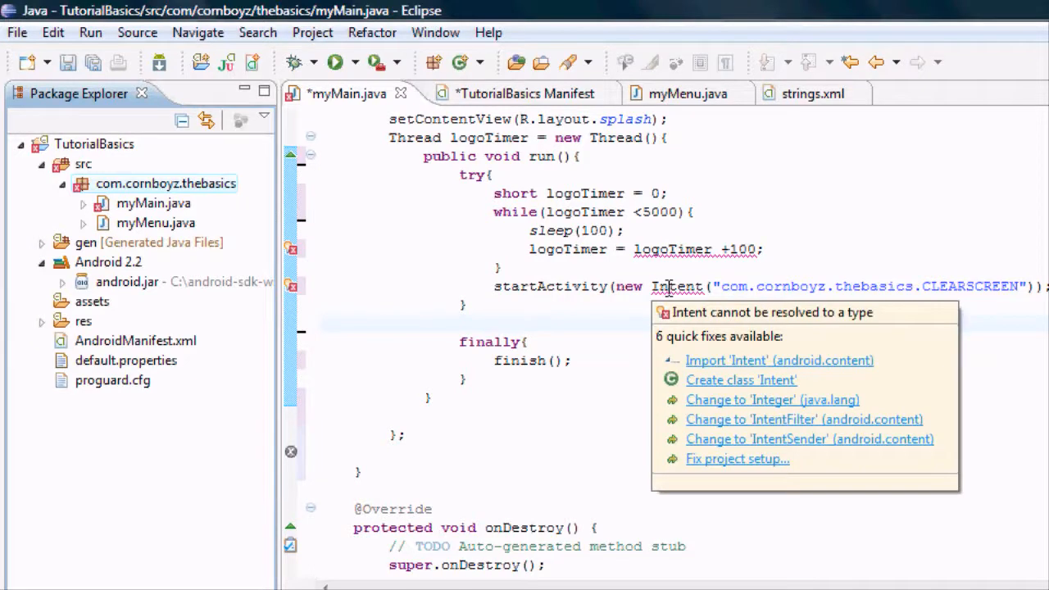
pyautogui.moveTo(751, 320)
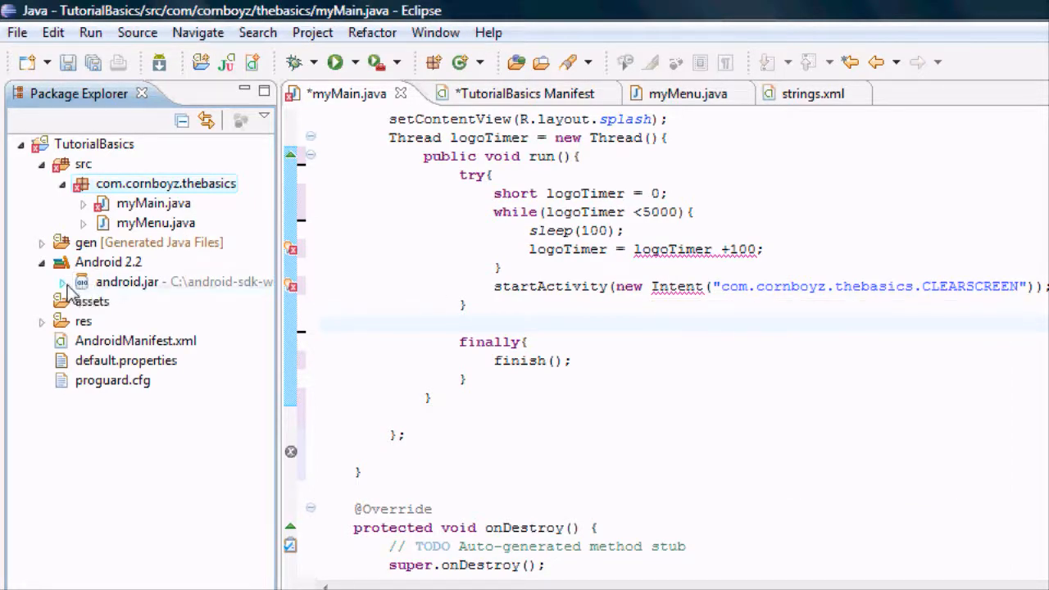
# - Use the quick fix to import android.content.Intent so Intent resolves
pyautogui.click(62, 281)
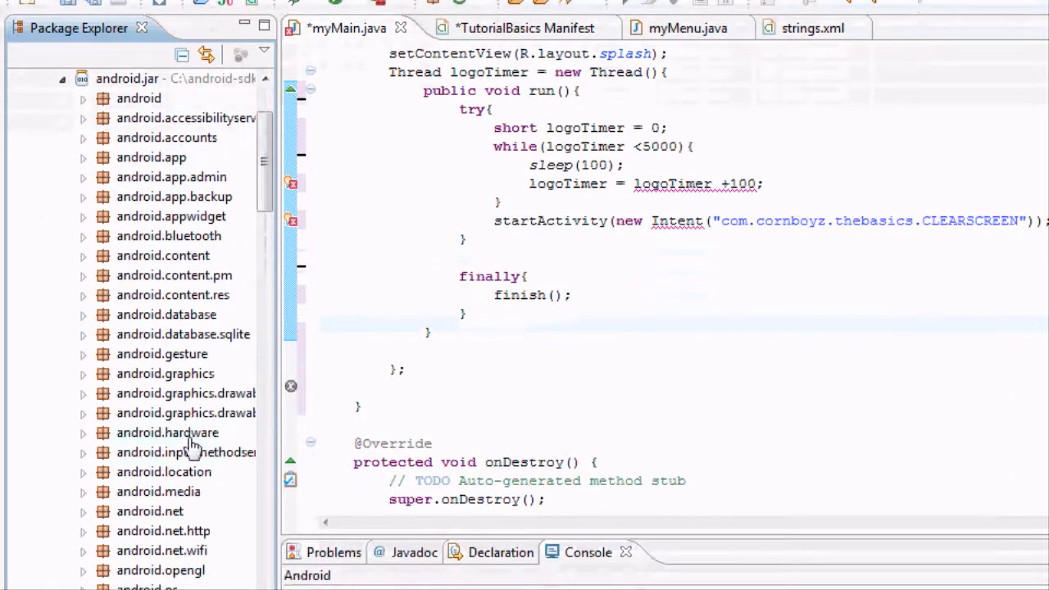
pyautogui.scroll(-3)
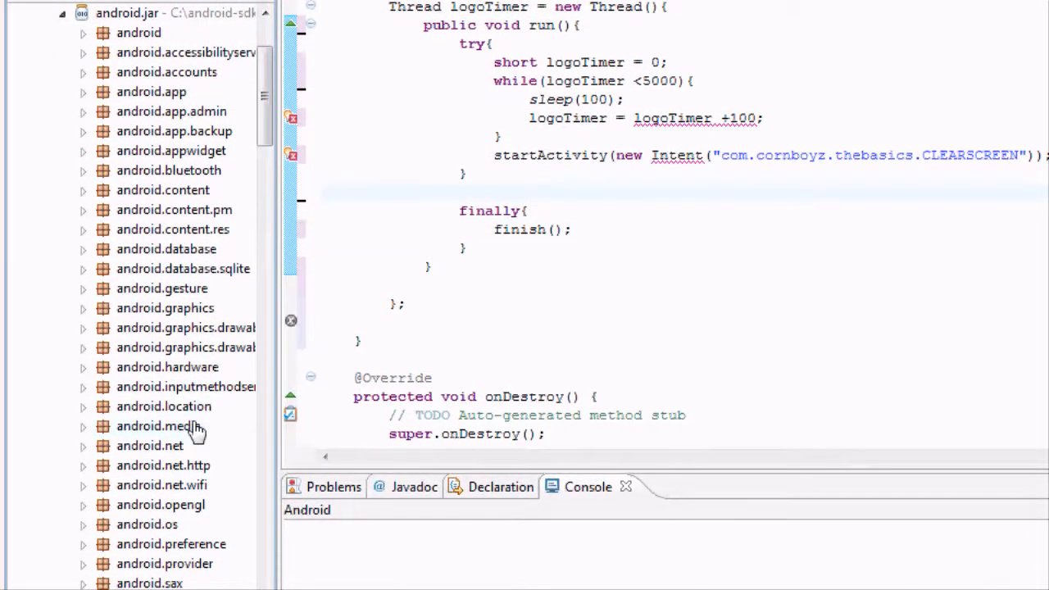
pyautogui.moveTo(299, 259)
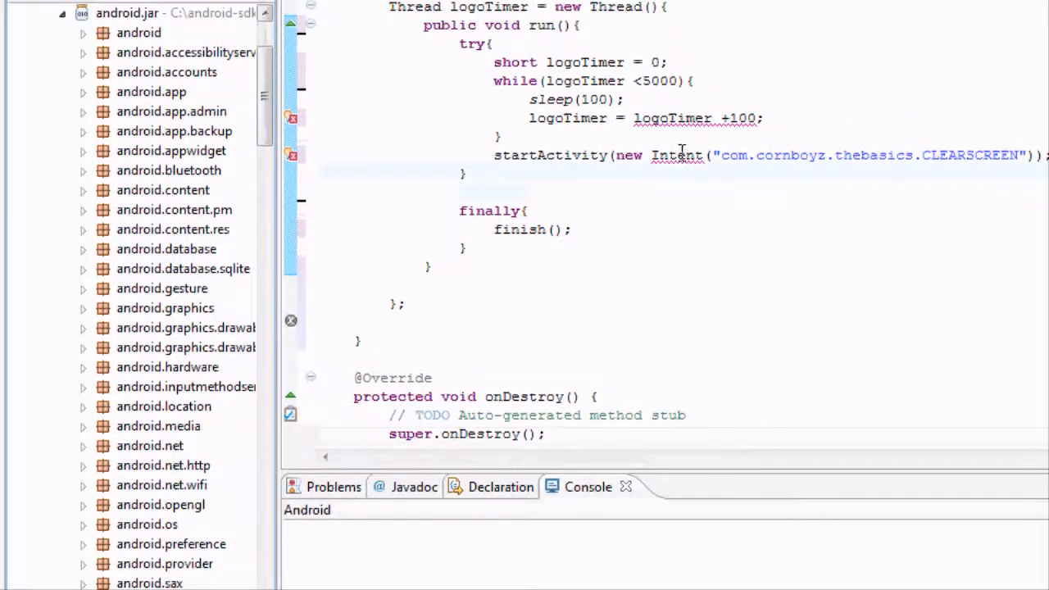
pyautogui.click(680, 154)
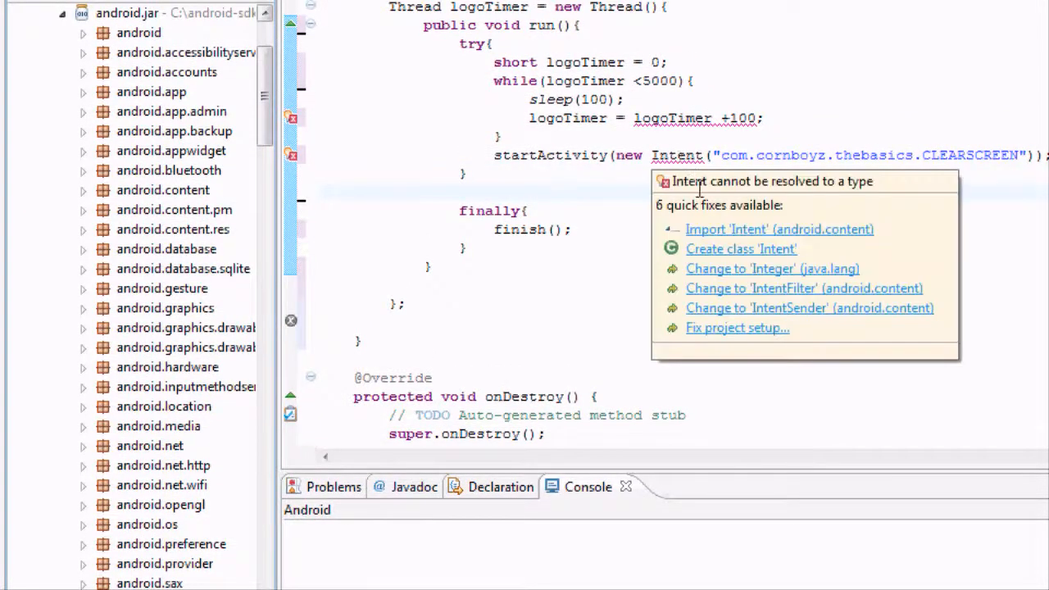
pyautogui.moveTo(717, 236)
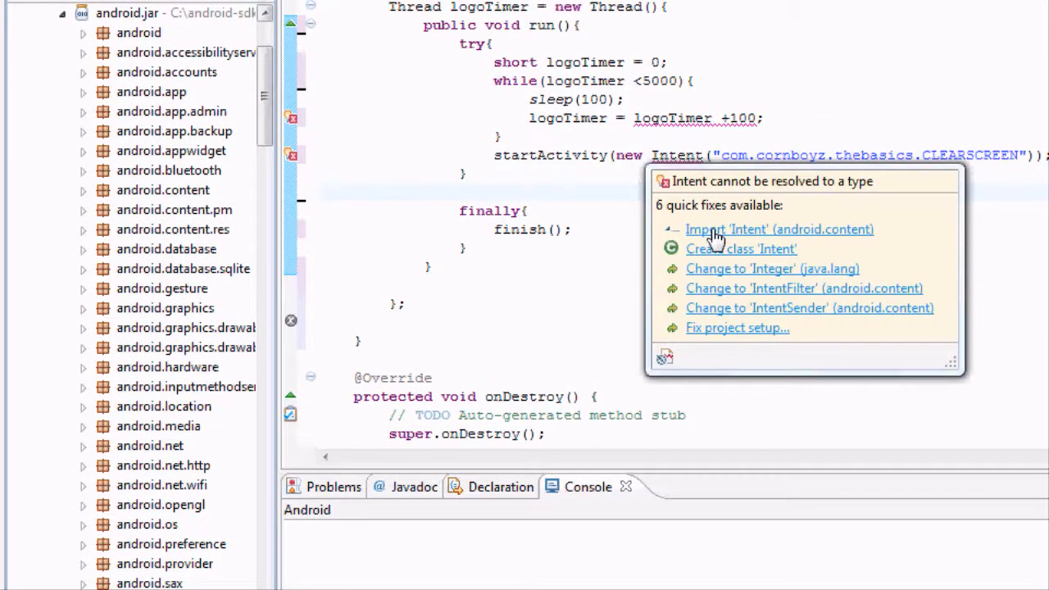
pyautogui.click(680, 155)
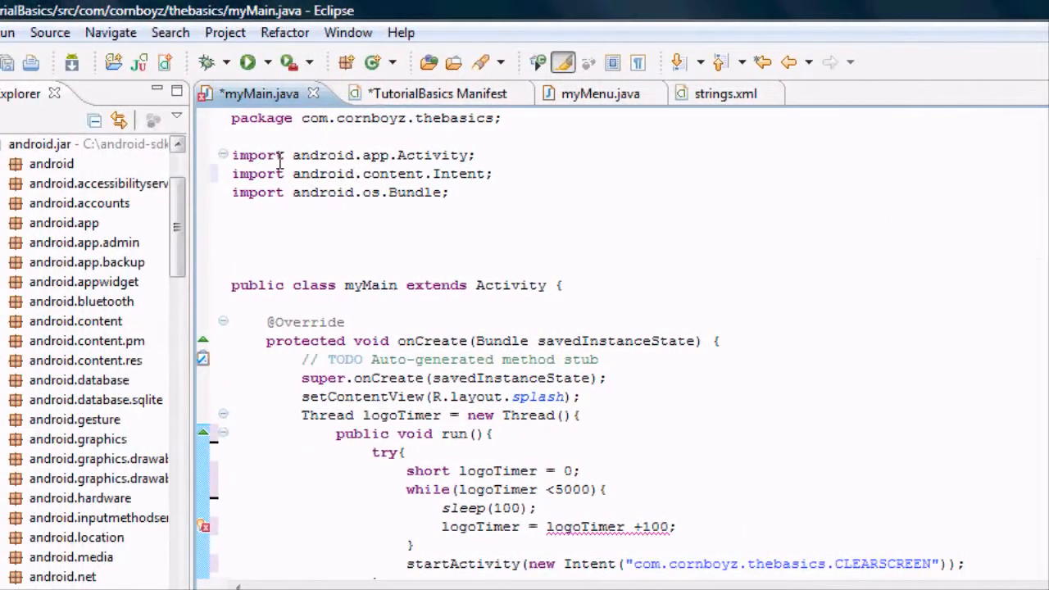
# - Change the logoTimer declaration type from short to int
pyautogui.moveTo(264, 155); pyautogui.dragTo(471, 155)
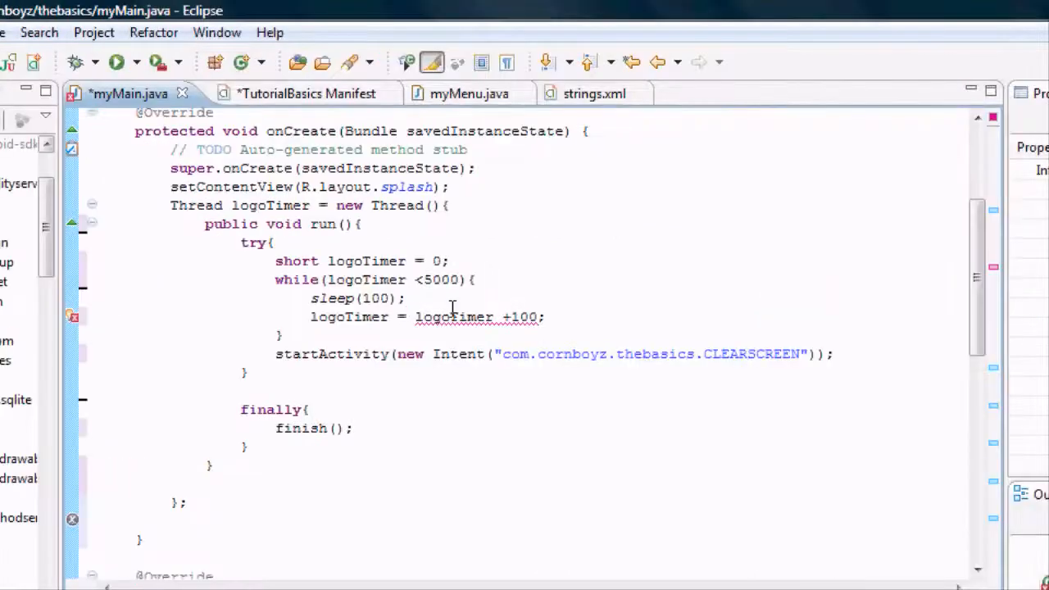
pyautogui.moveTo(455, 317)
pyautogui.write('in')
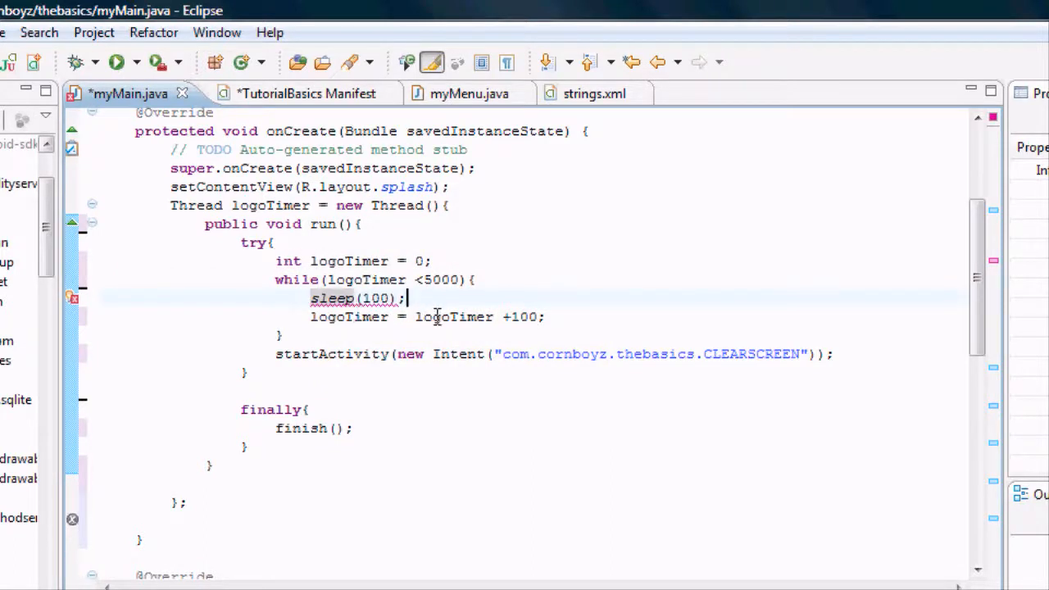
pyautogui.moveTo(339, 297)
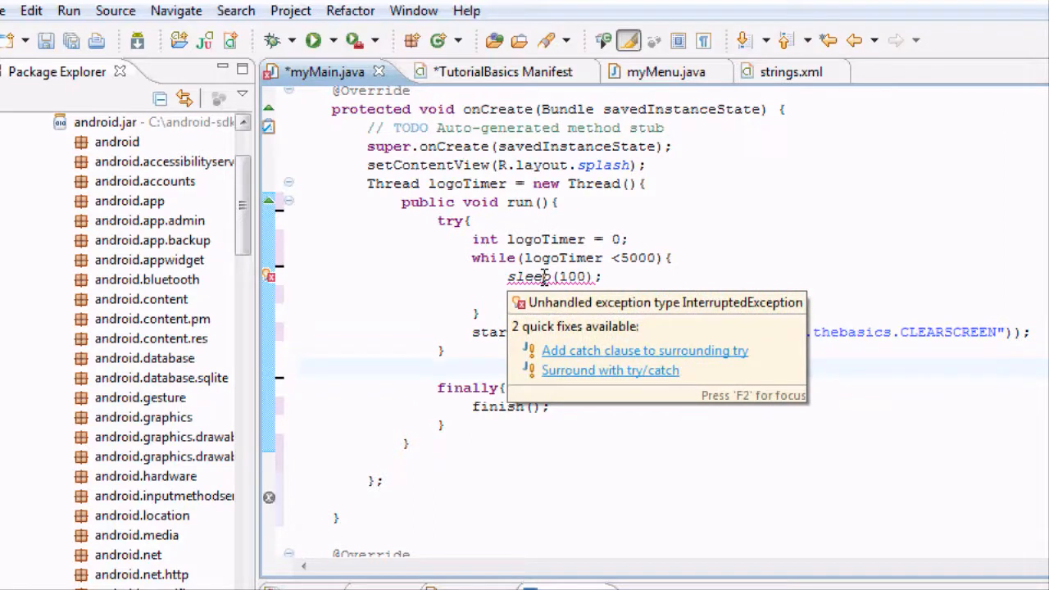
pyautogui.moveTo(615, 367)
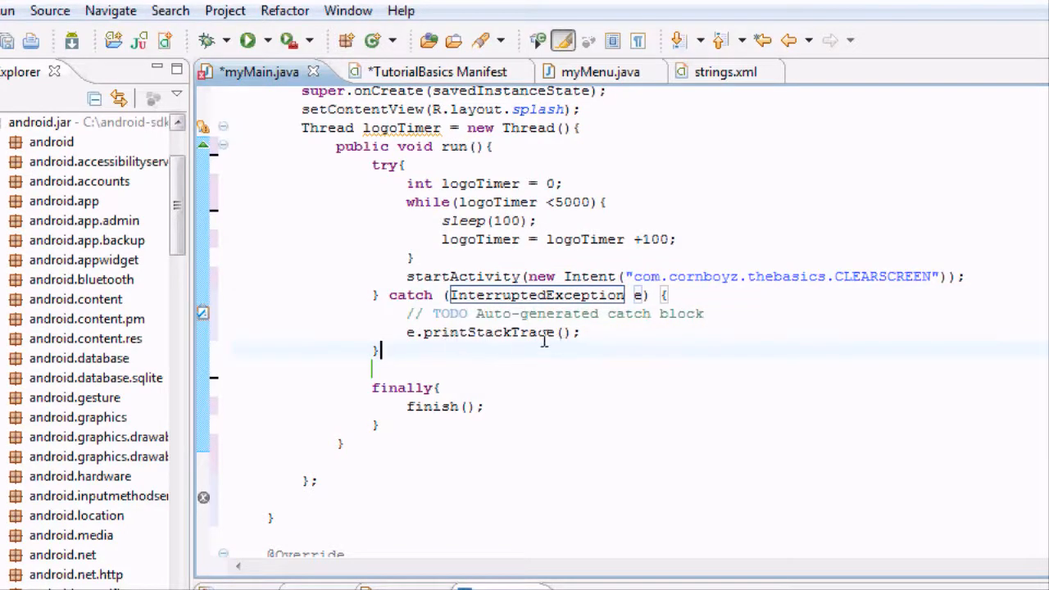
pyautogui.moveTo(515, 332)
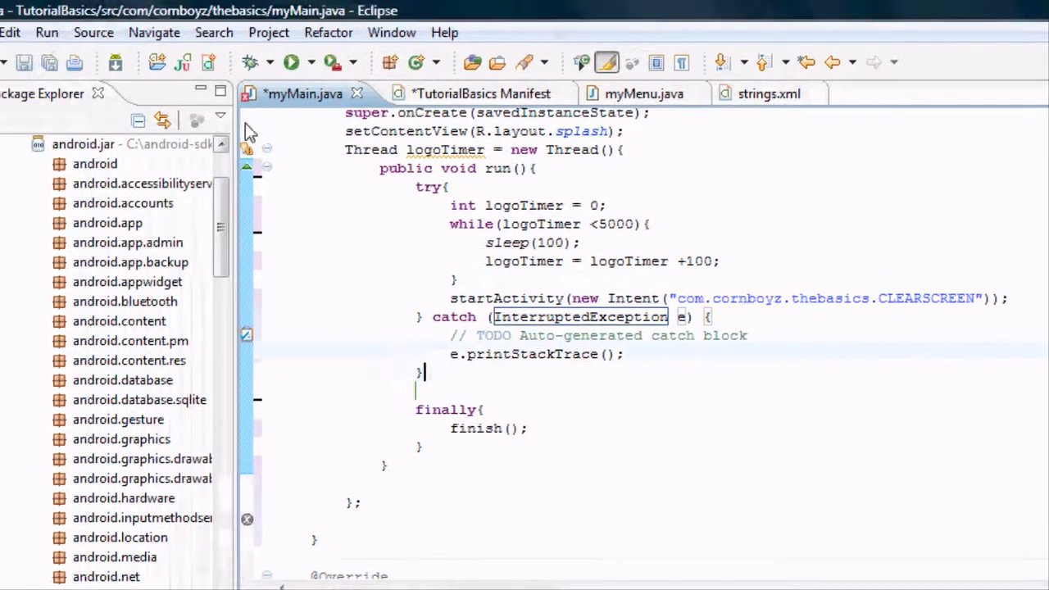
# - Save myMain.java with the new InterruptedException catch block
pyautogui.press('Ctrl+s')
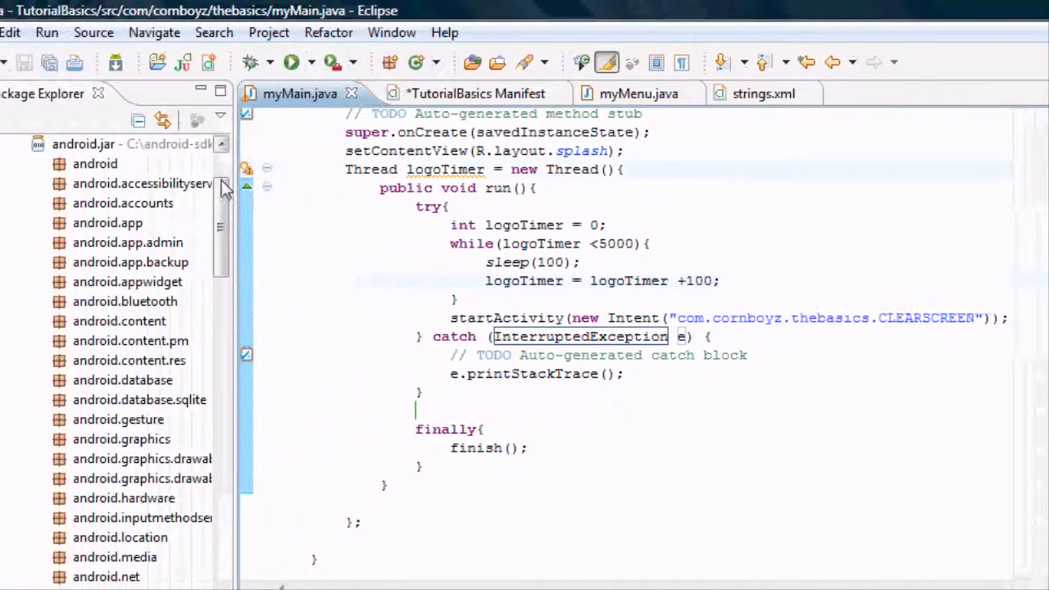
pyautogui.moveTo(293, 172)
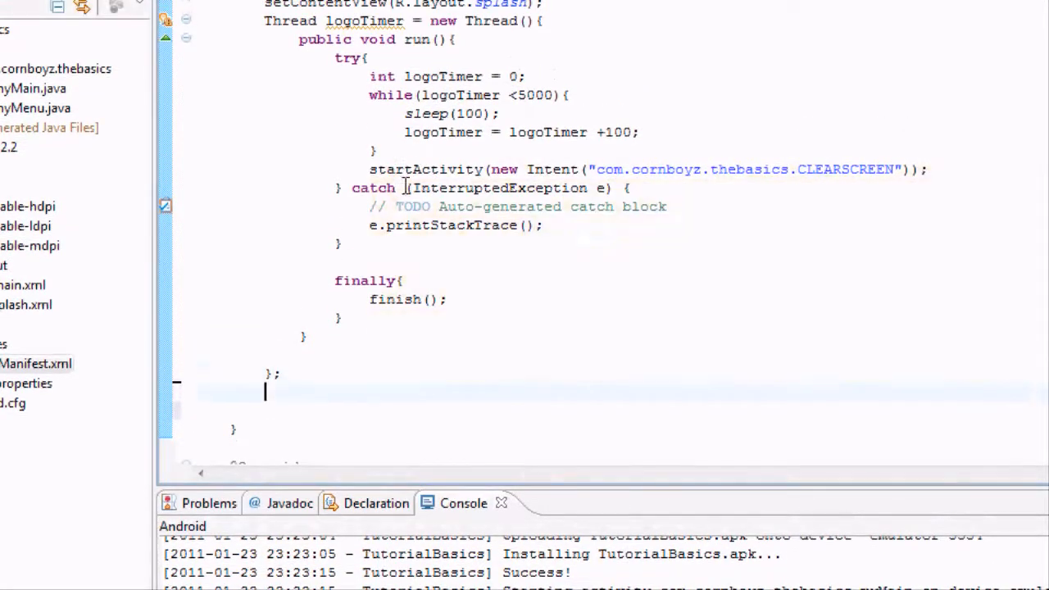
# - Add 'logoTimer.start' below the Thread block and collapse Android 2.2 in Package Explorer
pyautogui.write('logo')
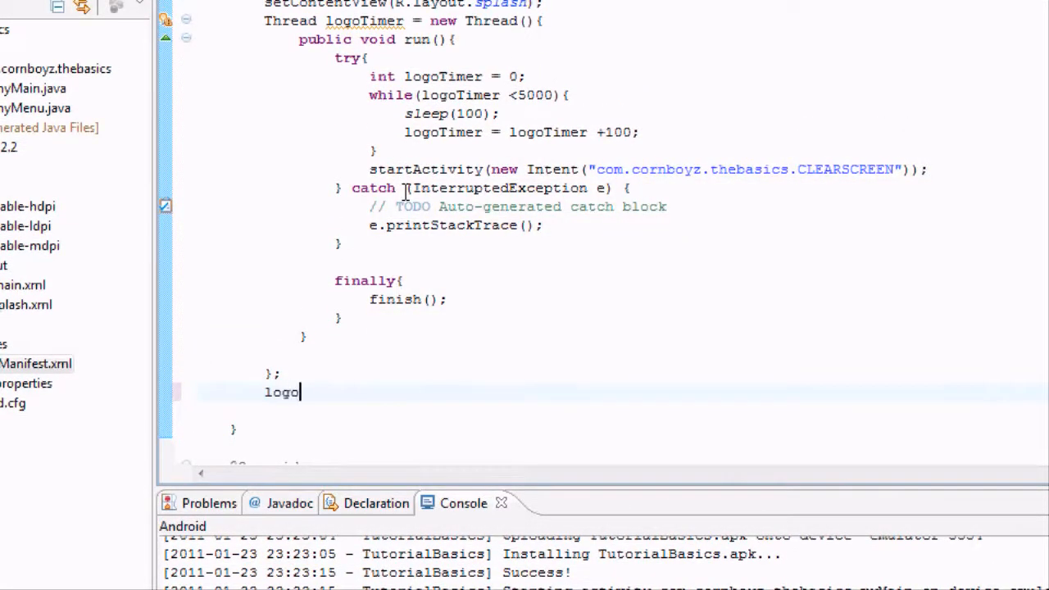
pyautogui.write('Timer.')
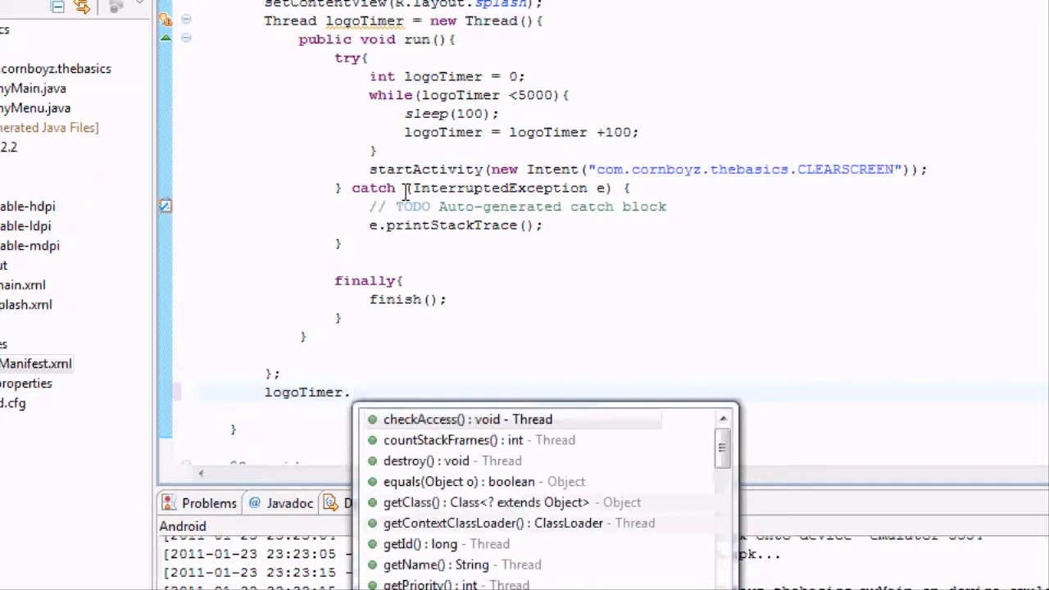
pyautogui.write('start();')
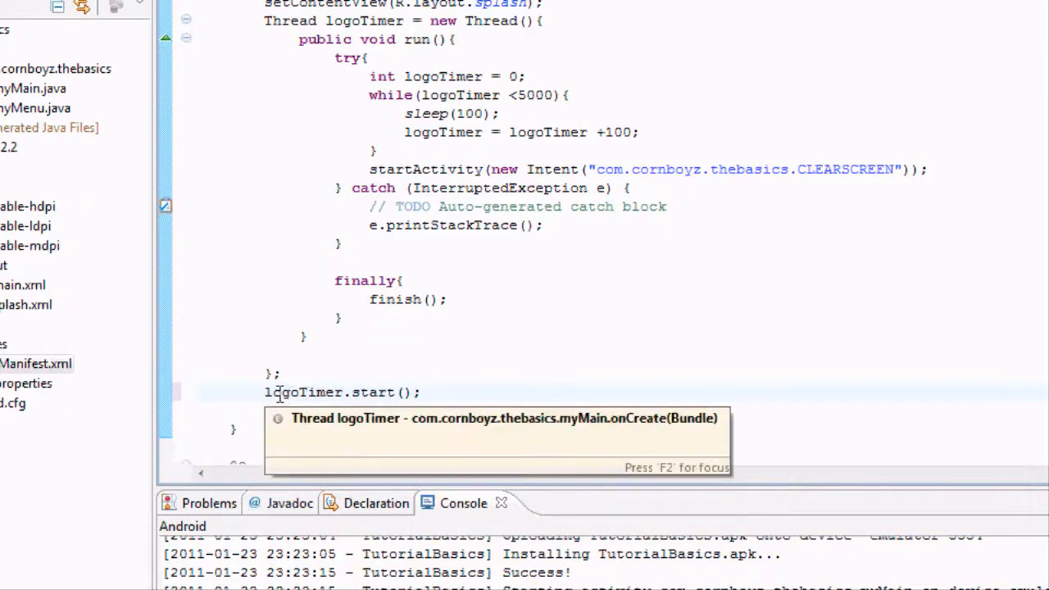
pyautogui.moveTo(460, 388)
pyautogui.write('un')
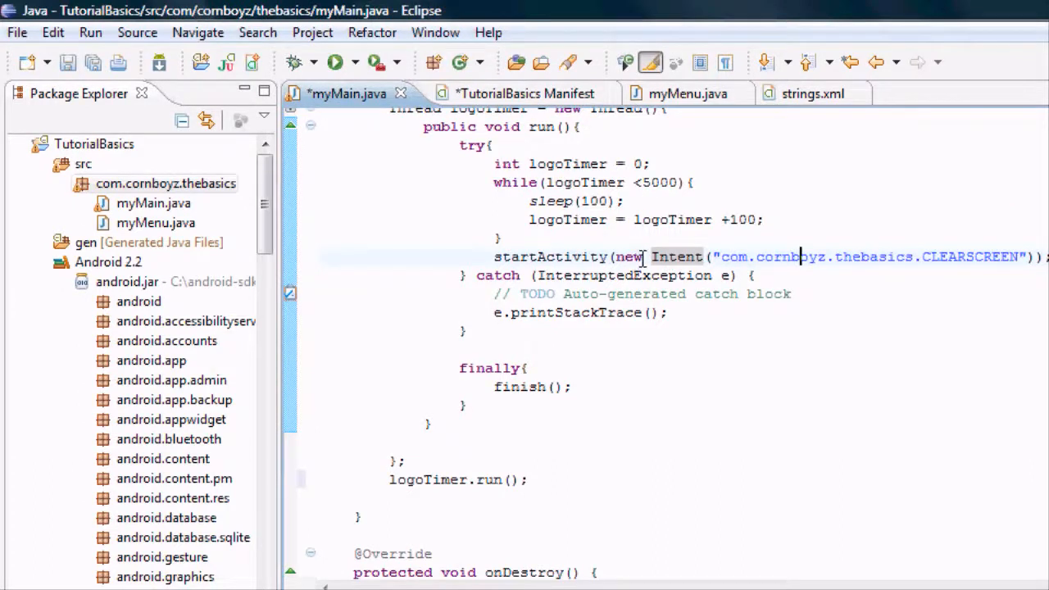
pyautogui.moveTo(663, 256)
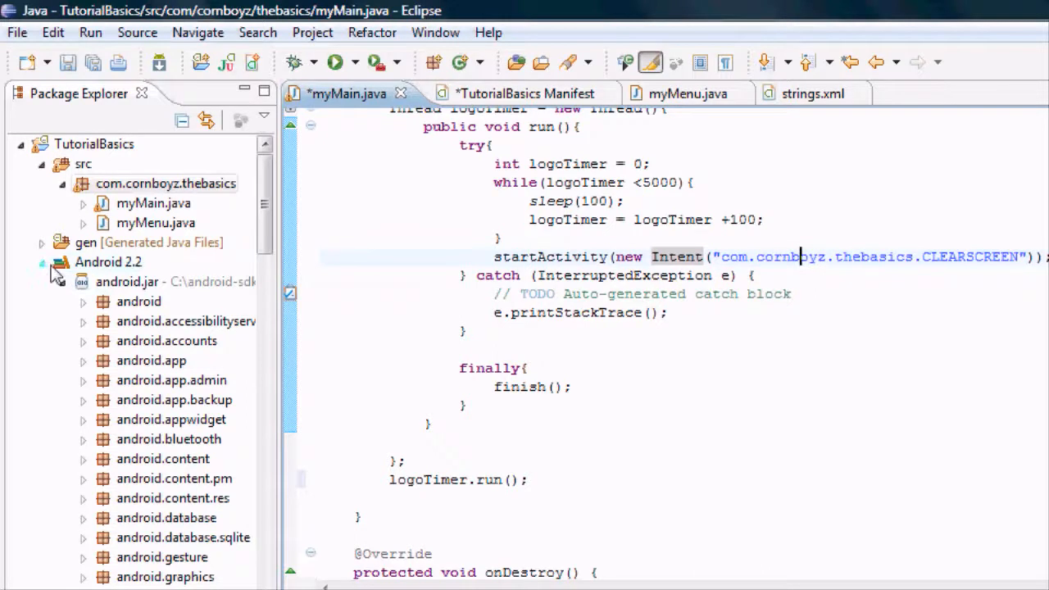
pyautogui.click(39, 261)
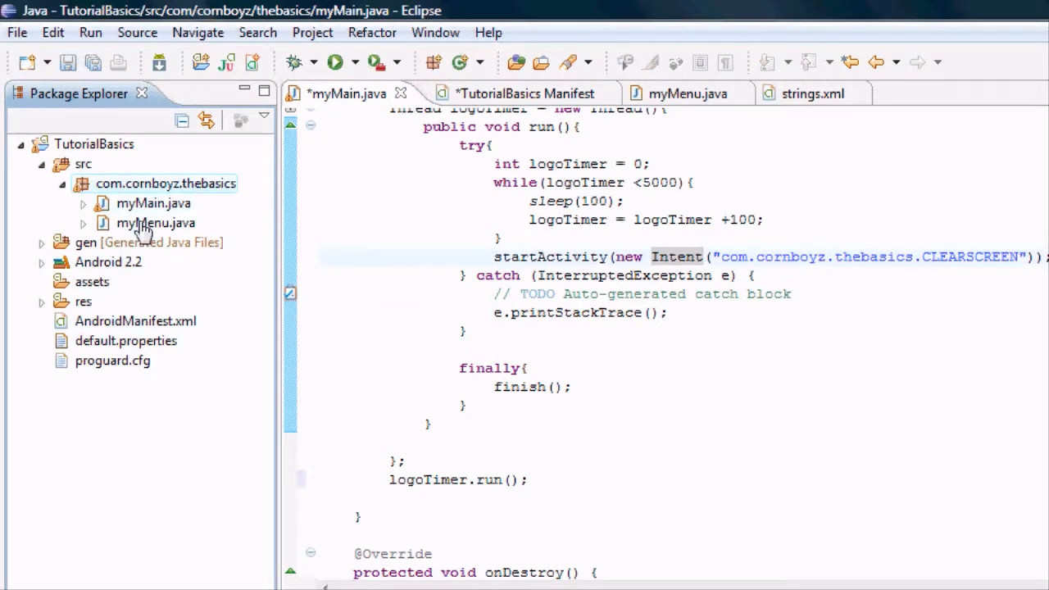
pyautogui.moveTo(115, 324)
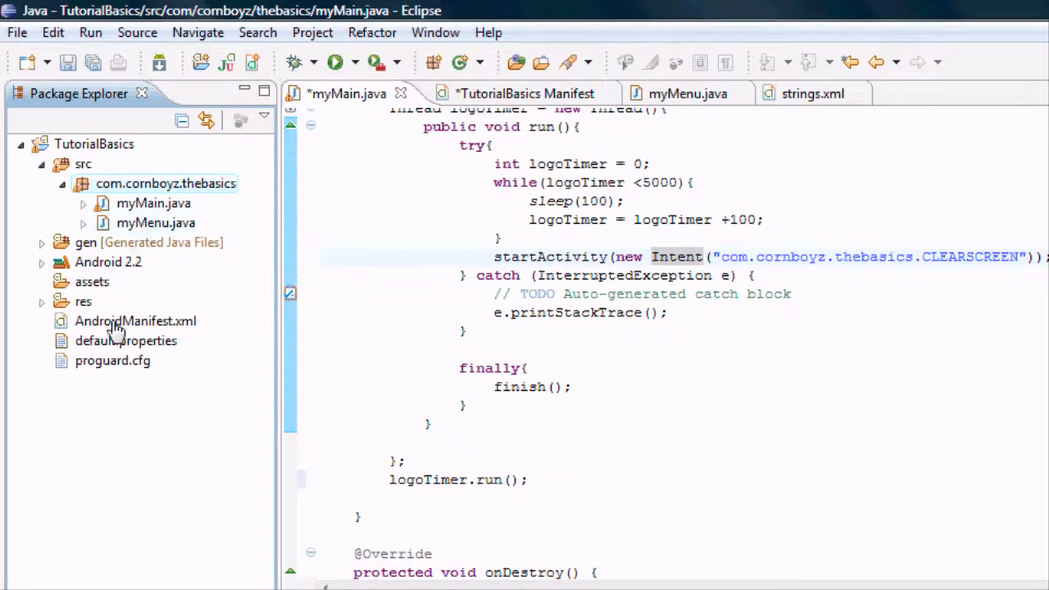
# - In AndroidManifest.xml, duplicate the myMain activity block and select the copy's name
pyautogui.click(511, 92)
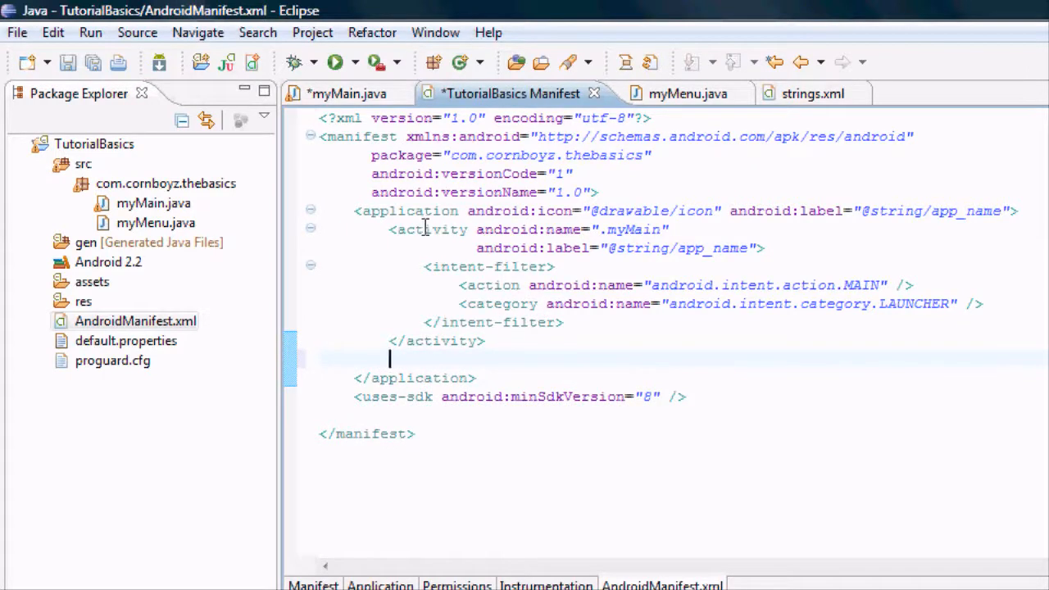
pyautogui.moveTo(612, 243)
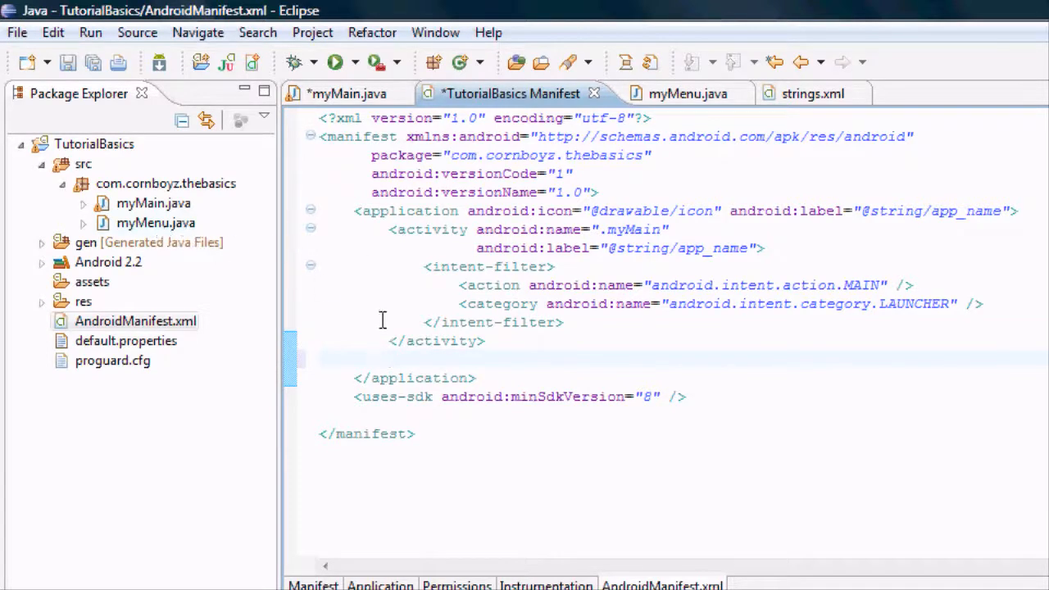
pyautogui.moveTo(389, 229); pyautogui.dragTo(483, 340)
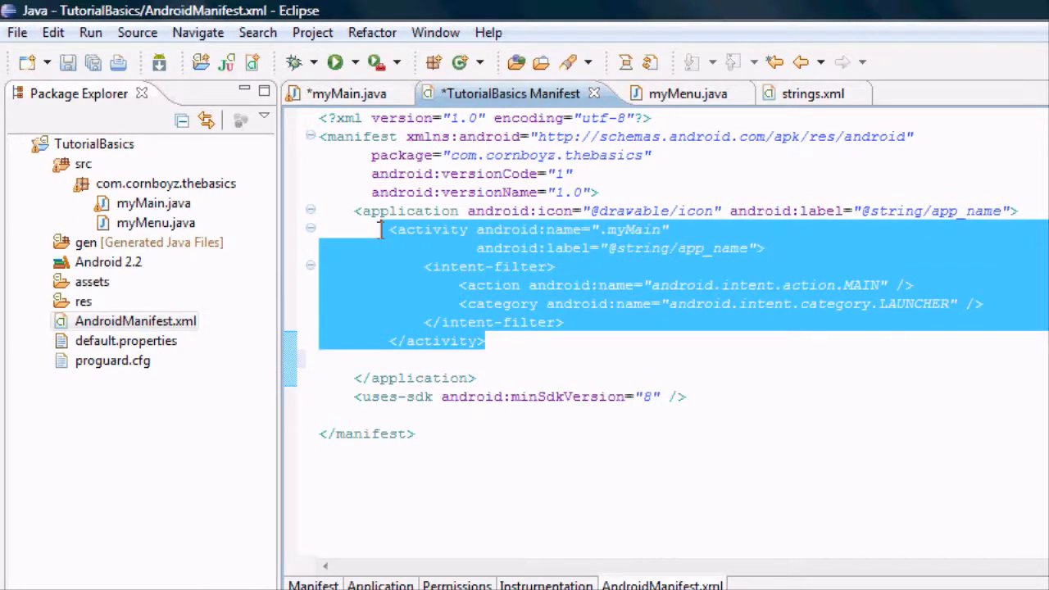
pyautogui.click(488, 341)
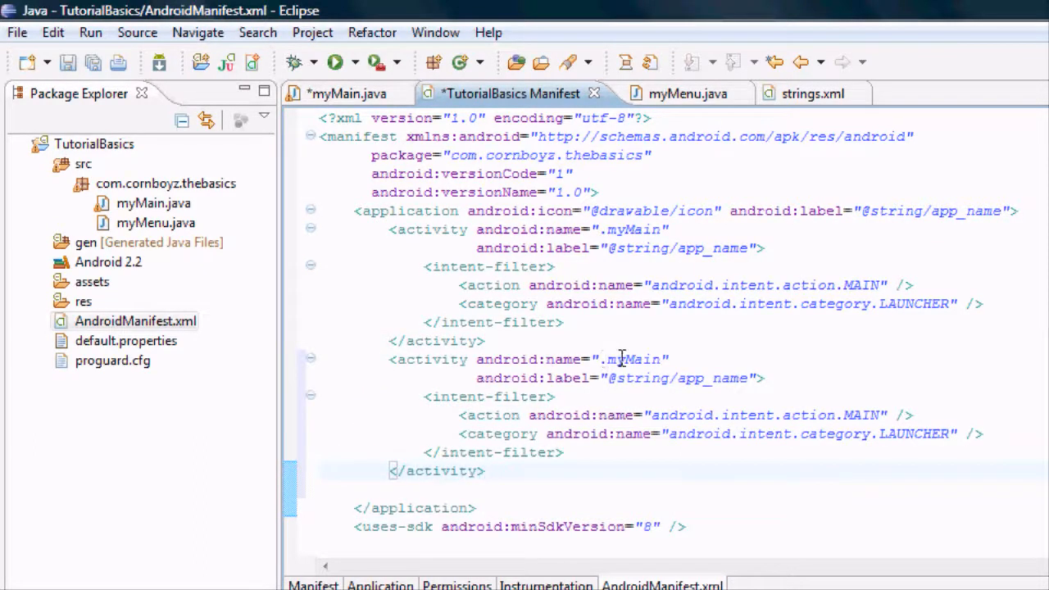
pyautogui.doubleClick(639, 359)
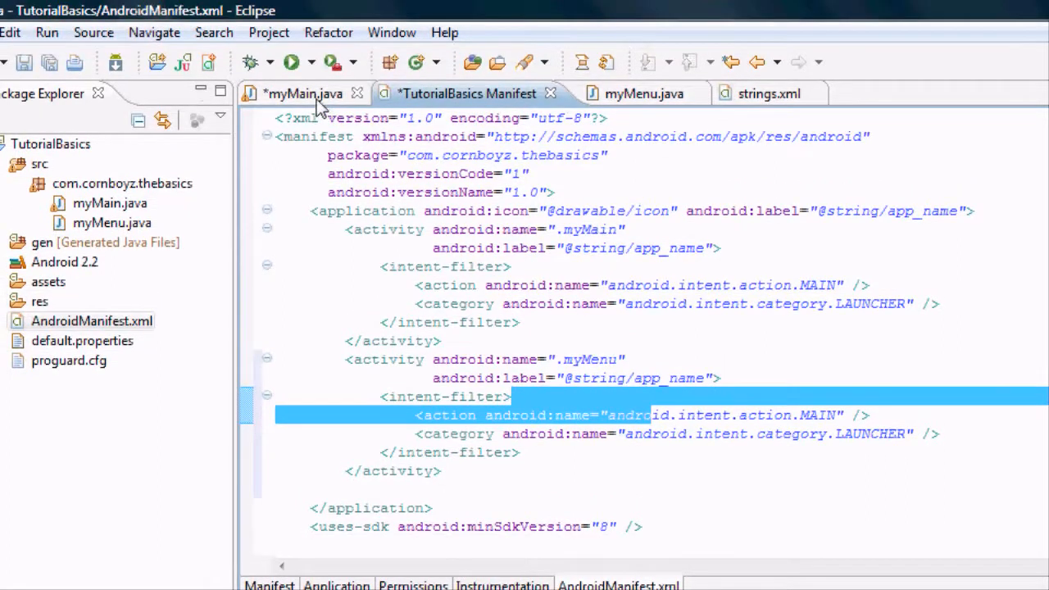
# - Set the copy's action to com.cornboyz.thebasics.CLEARSCREEN and retype LAUNCHER toward DEFAULT
pyautogui.click(313, 92)
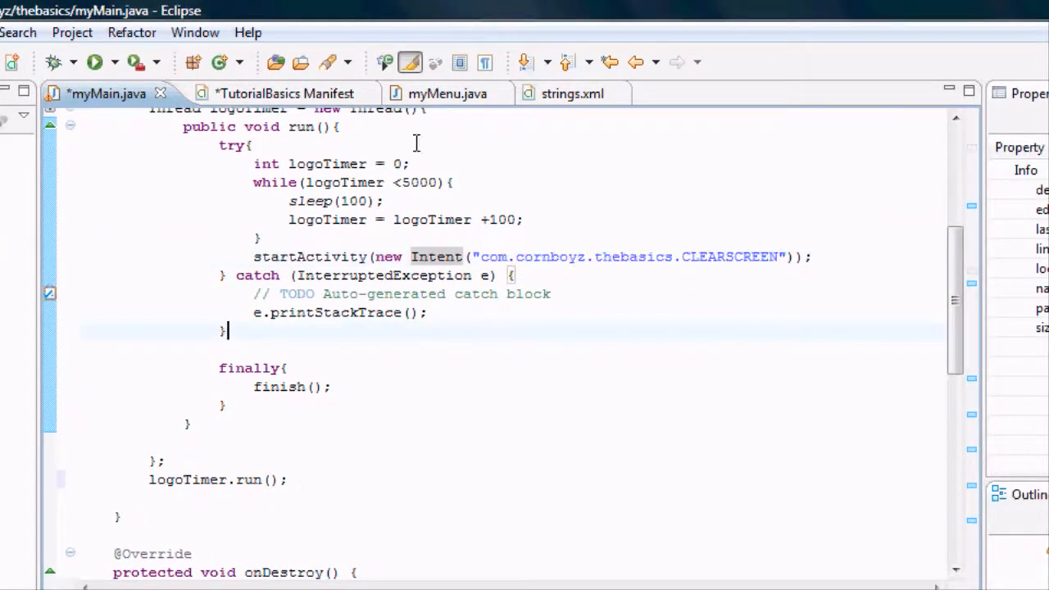
pyautogui.click(270, 93)
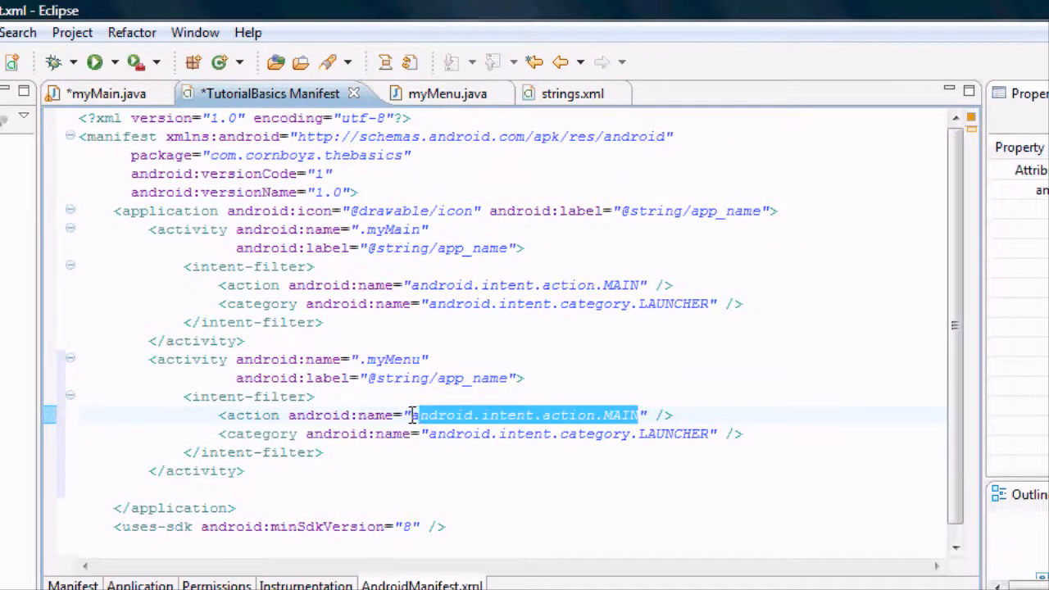
pyautogui.write('com.cornboyz.thebasics.CLEARSCREEN')
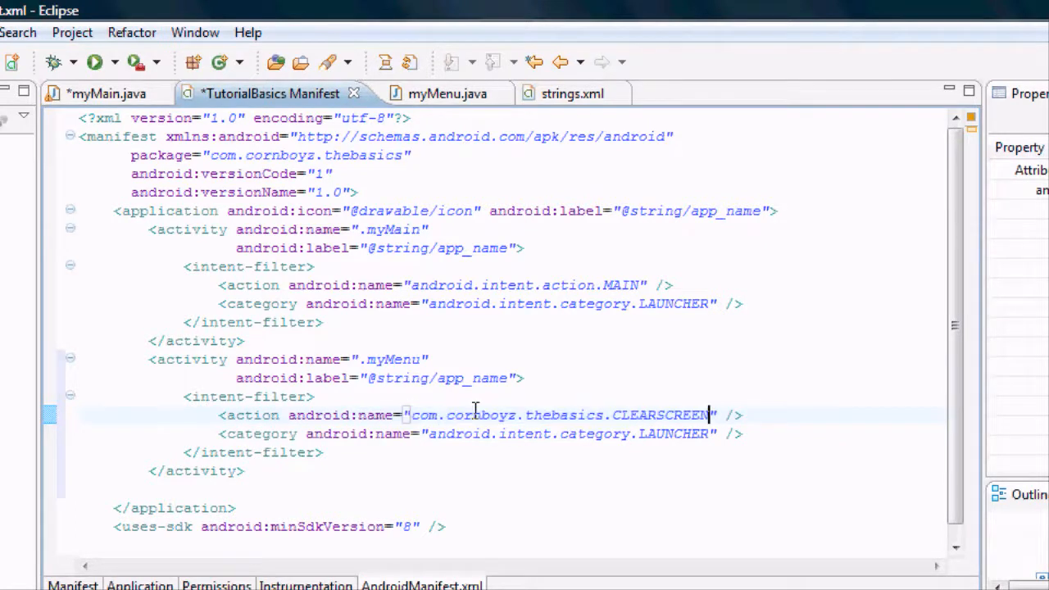
pyautogui.moveTo(302, 416)
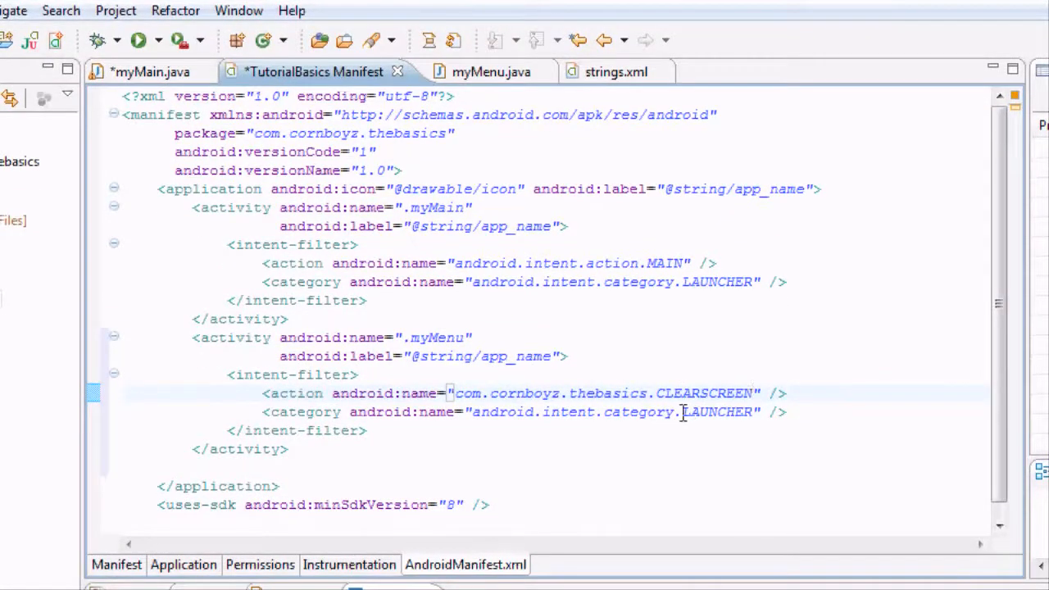
pyautogui.doubleClick(714, 412)
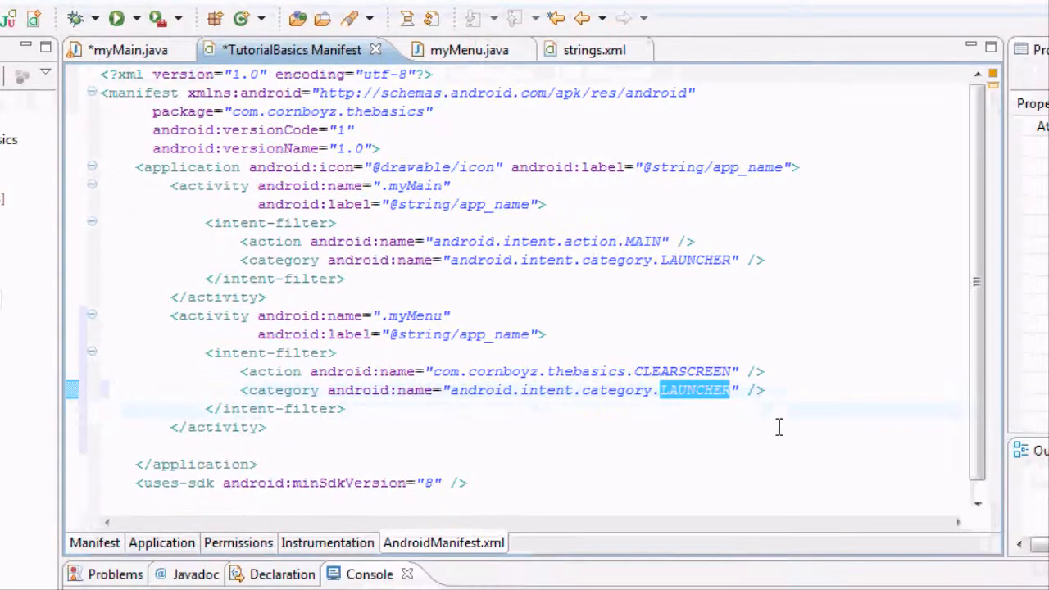
pyautogui.write('D')
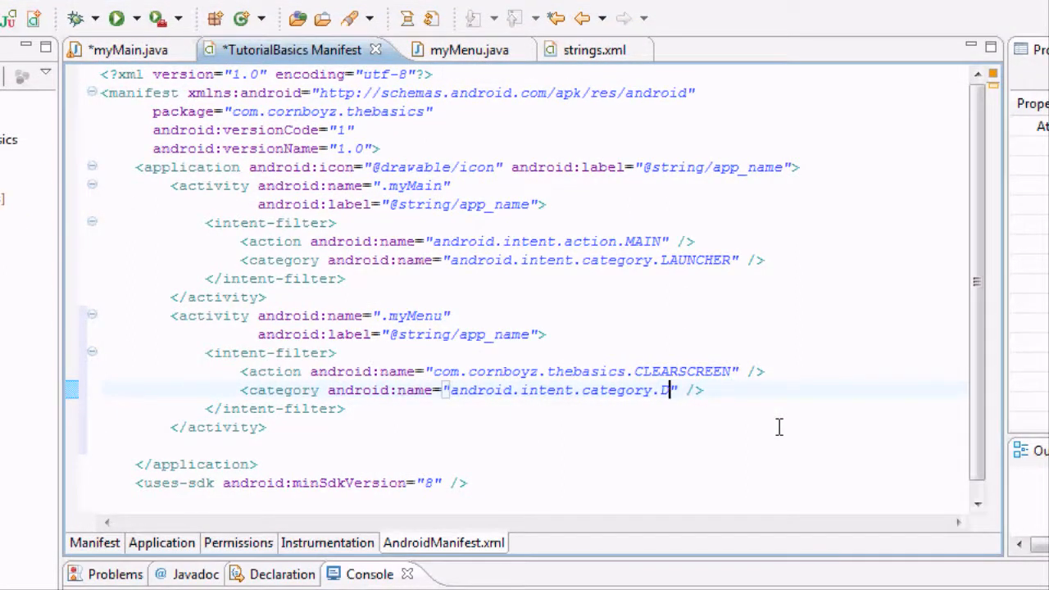
pyautogui.write('EFAUL')
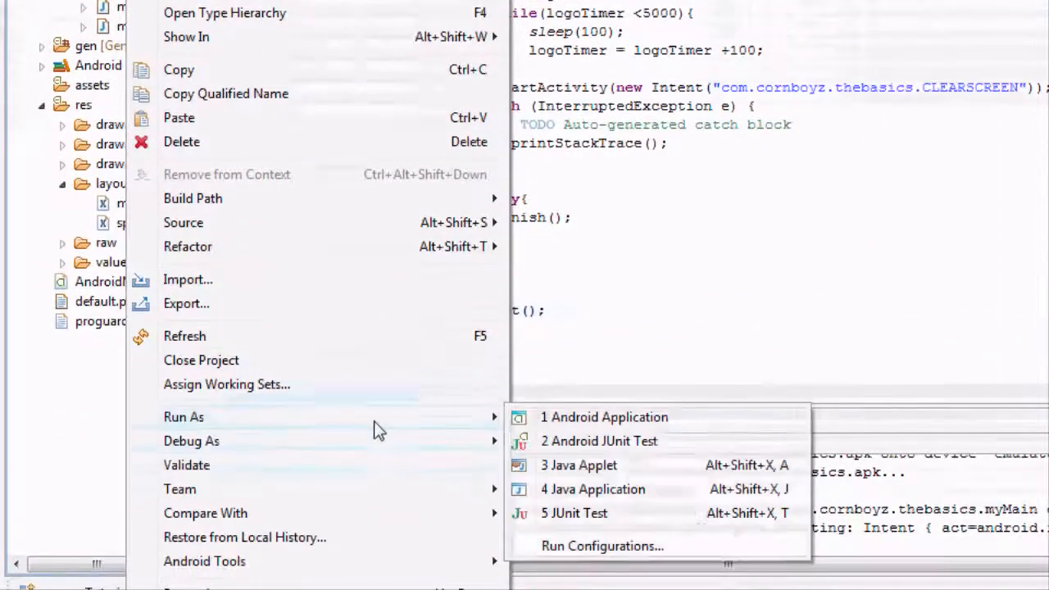
# - Run The Basics on the emulator, watch the CornBoyz splash, then force close the crash
pyautogui.click(605, 417)
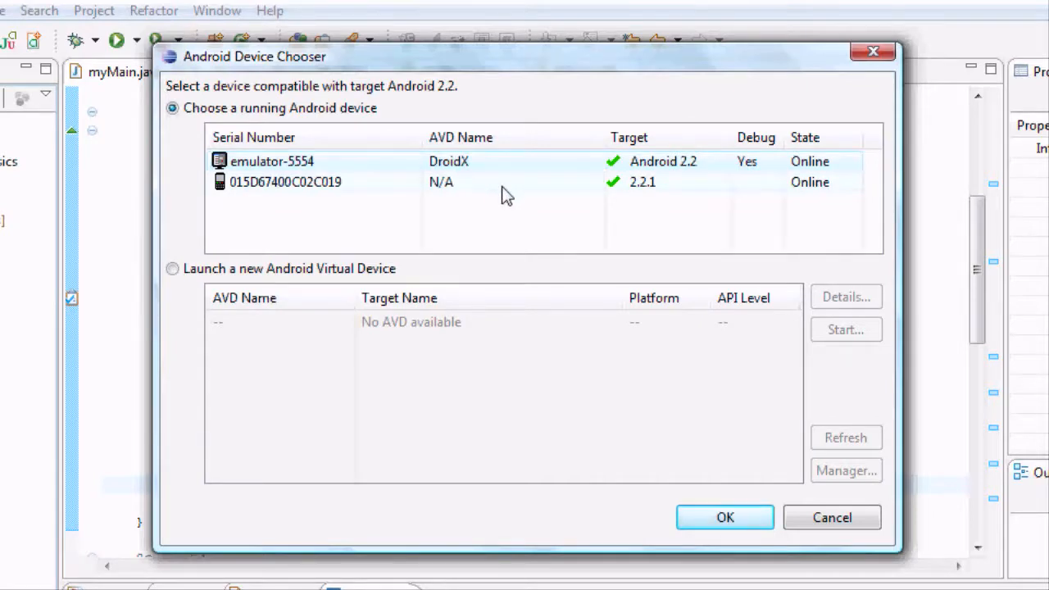
pyautogui.click(725, 517)
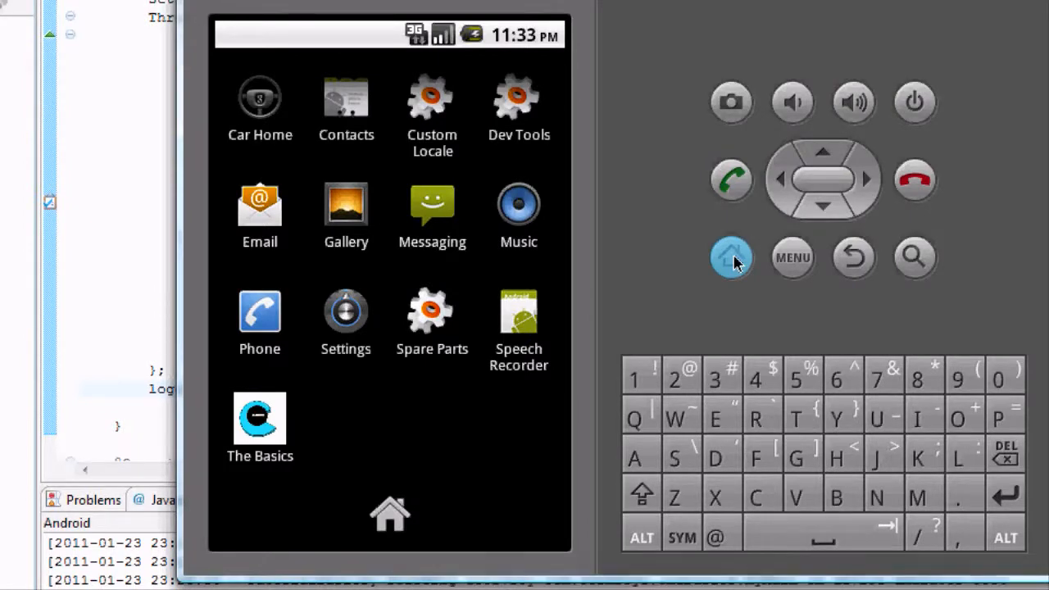
pyautogui.click(259, 418)
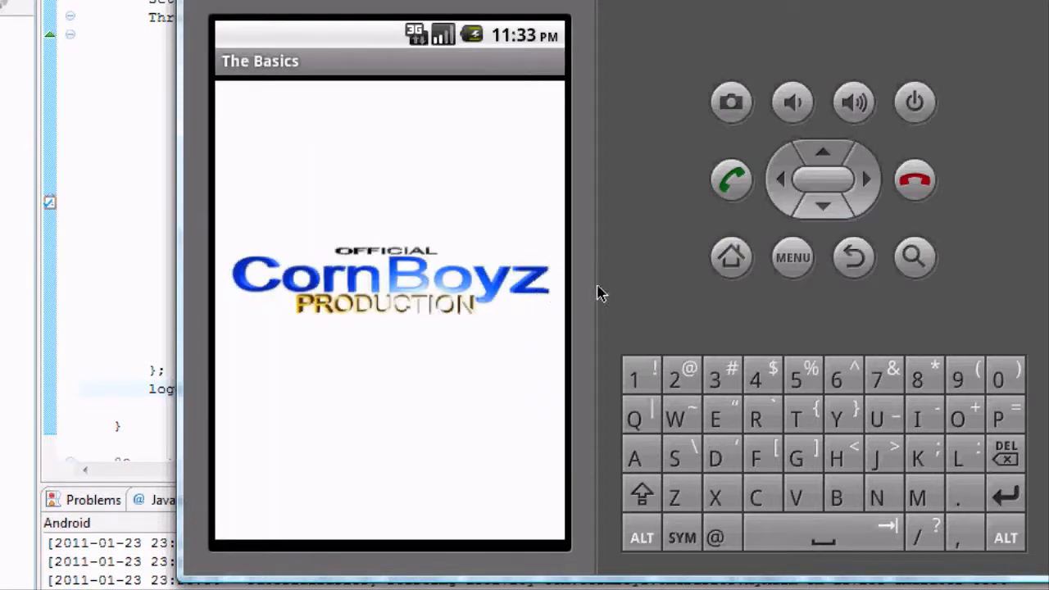
pyautogui.moveTo(571, 293)
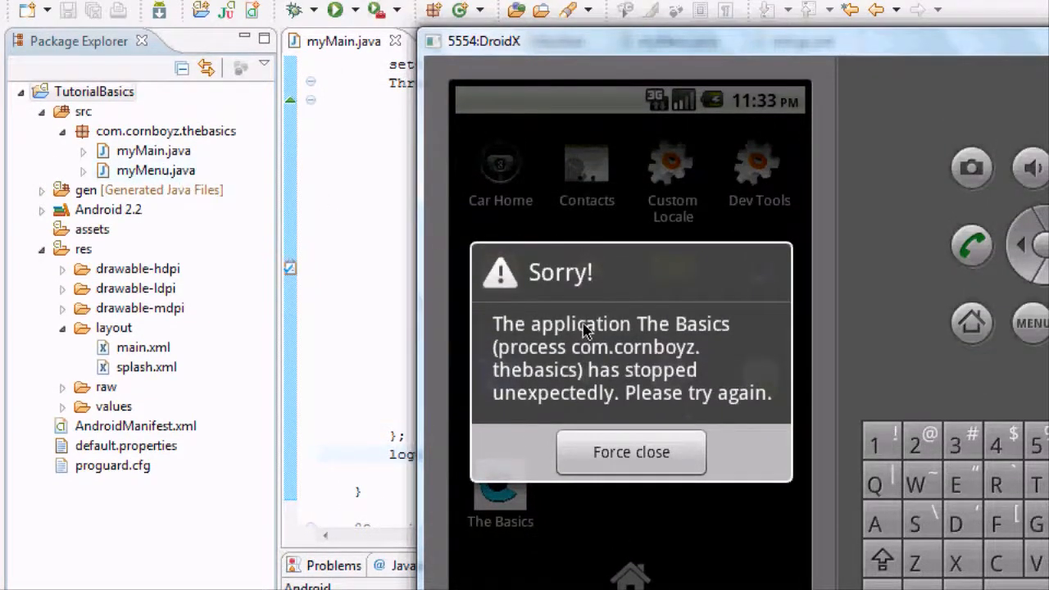
pyautogui.click(631, 452)
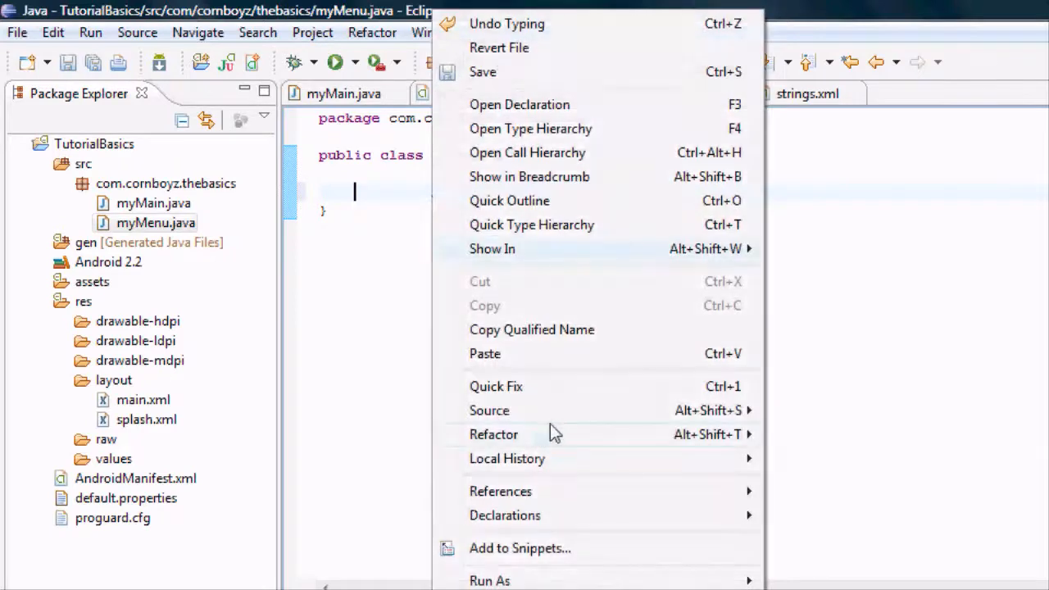
pyautogui.moveTo(489, 411)
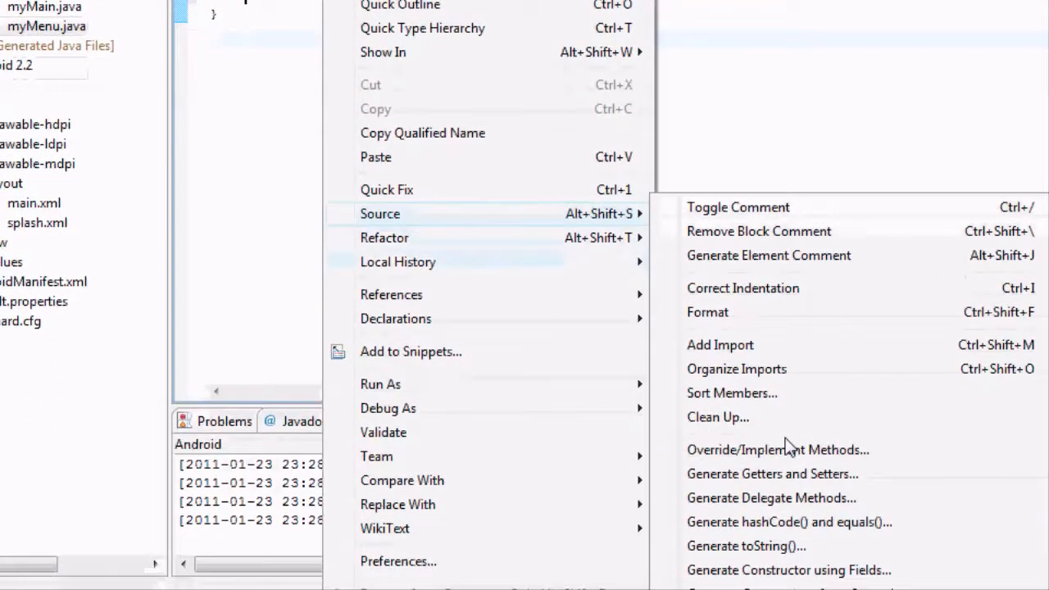
# - Make myMenu extend Activity, import Activity via Quick Fix, and select onCreate(Bundle) to override
pyautogui.click(768, 449)
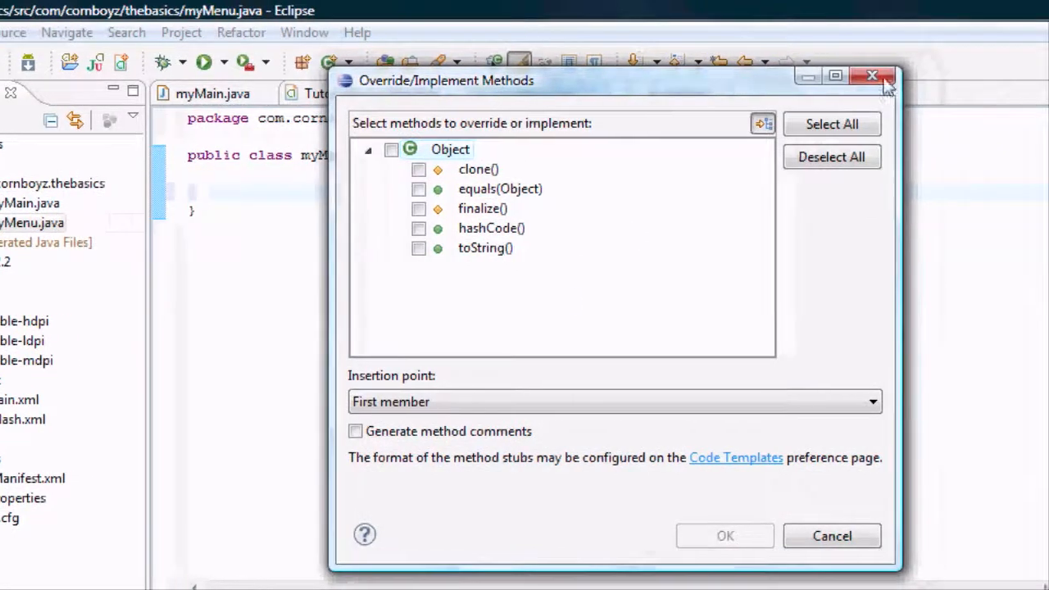
pyautogui.click(831, 535)
pyautogui.write('e')
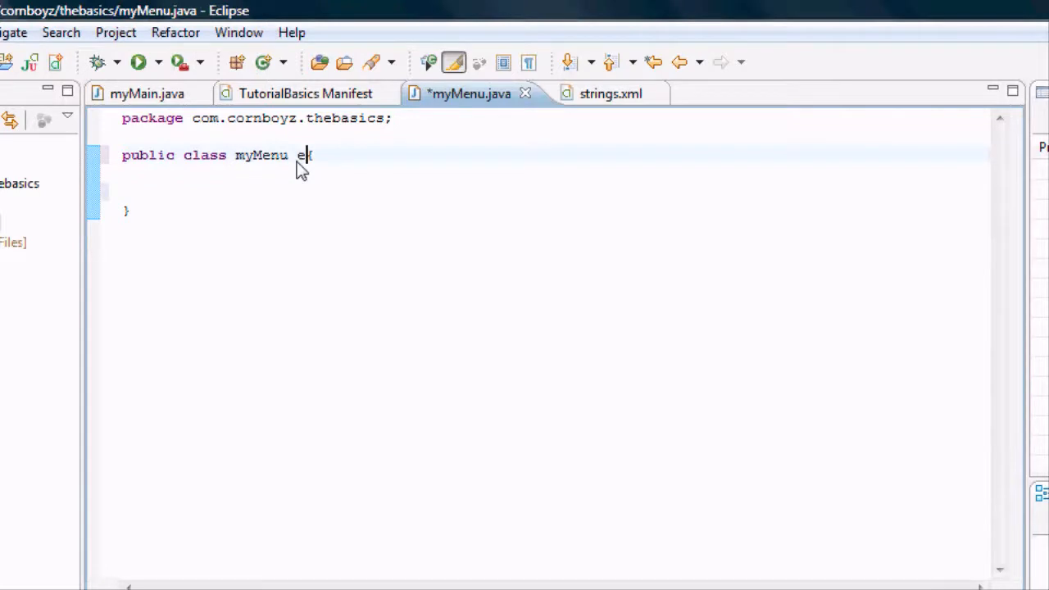
pyautogui.write('xtends Activity')
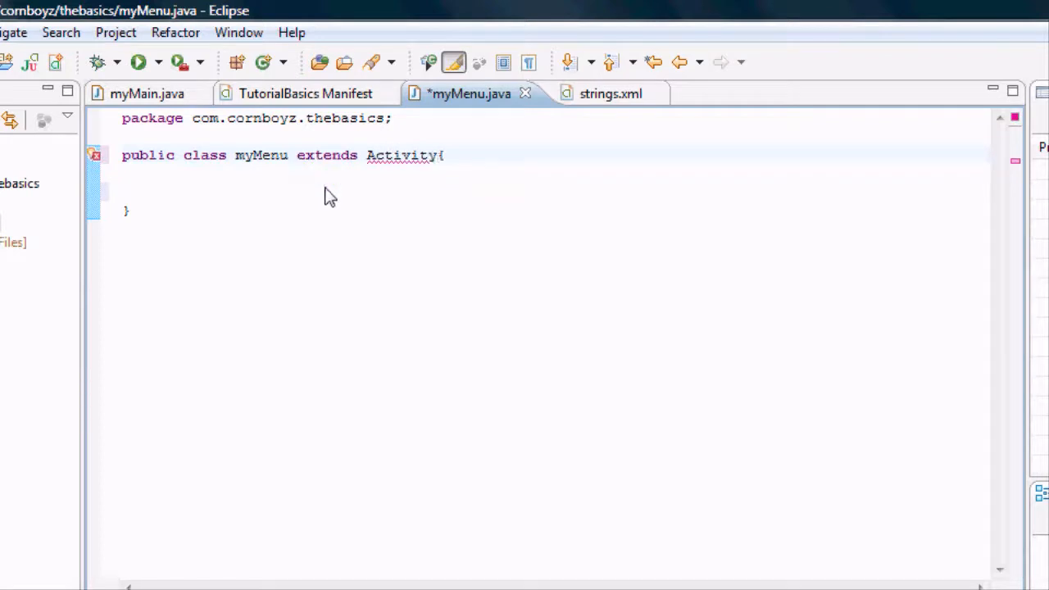
pyautogui.click(402, 155)
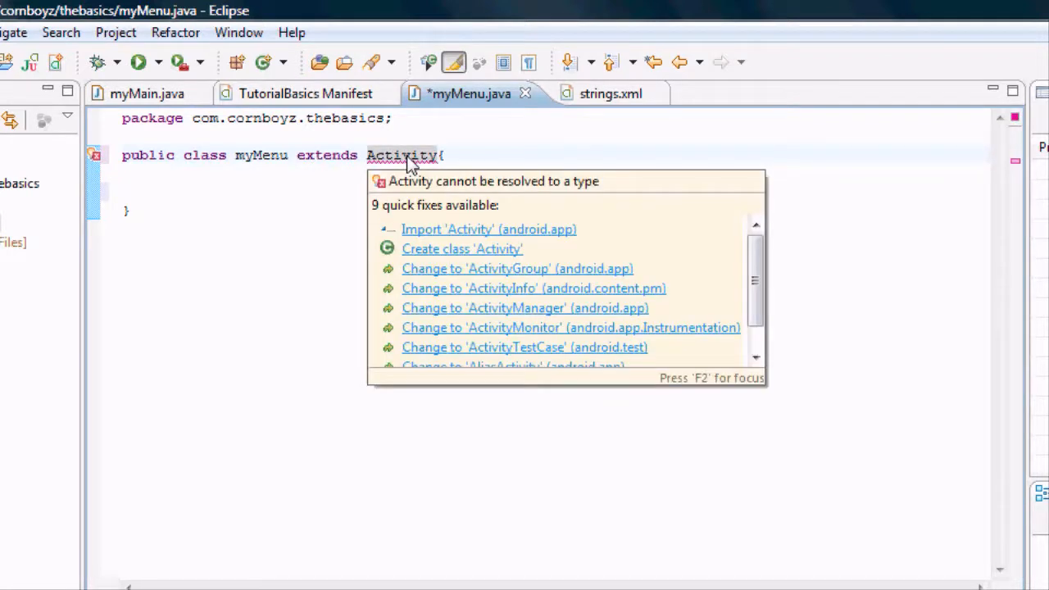
pyautogui.click(488, 229)
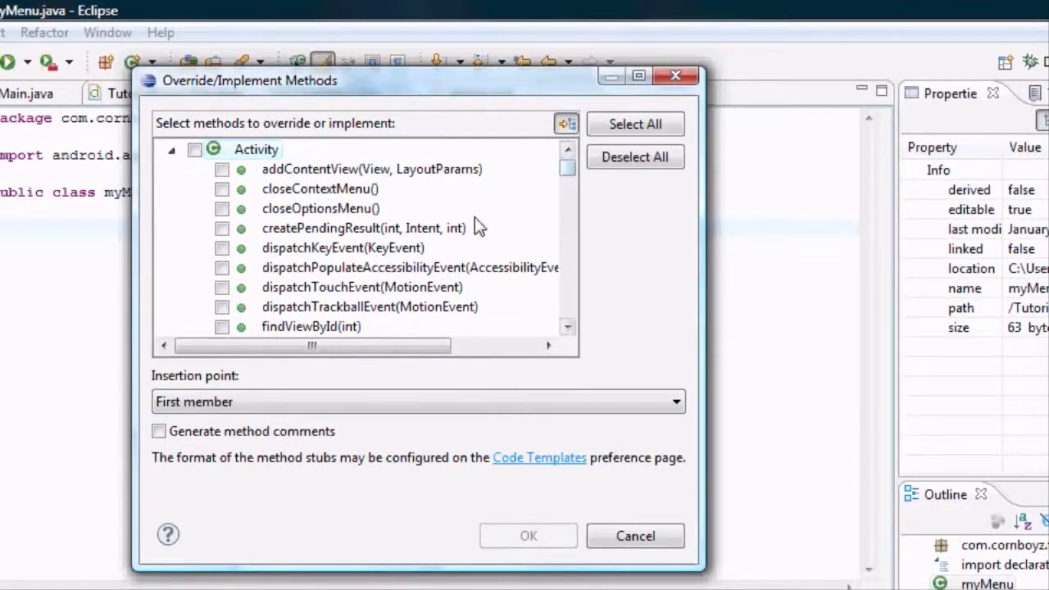
pyautogui.scroll(-3)
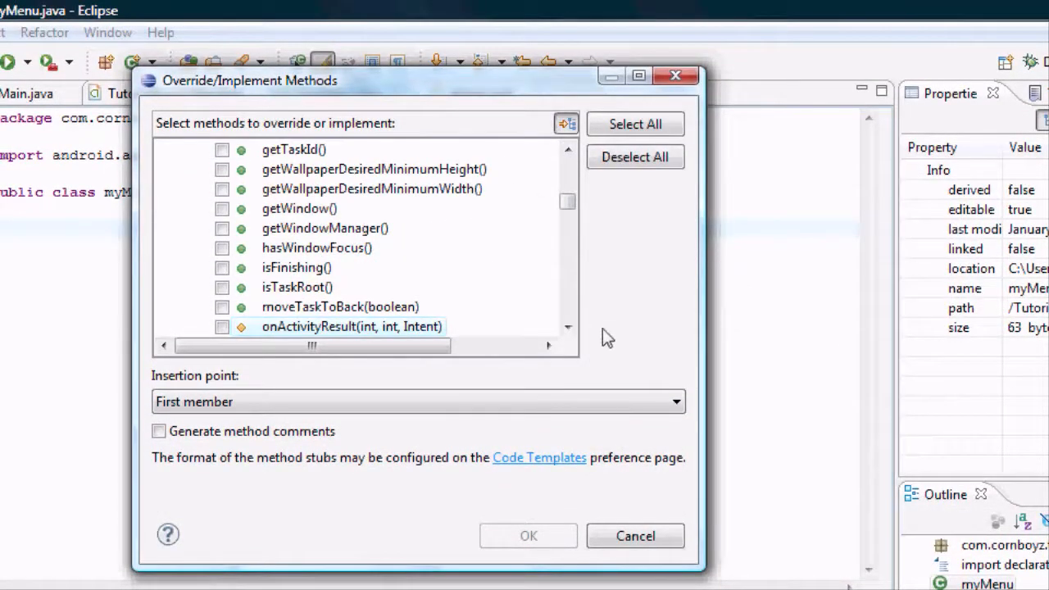
pyautogui.scroll(-3)
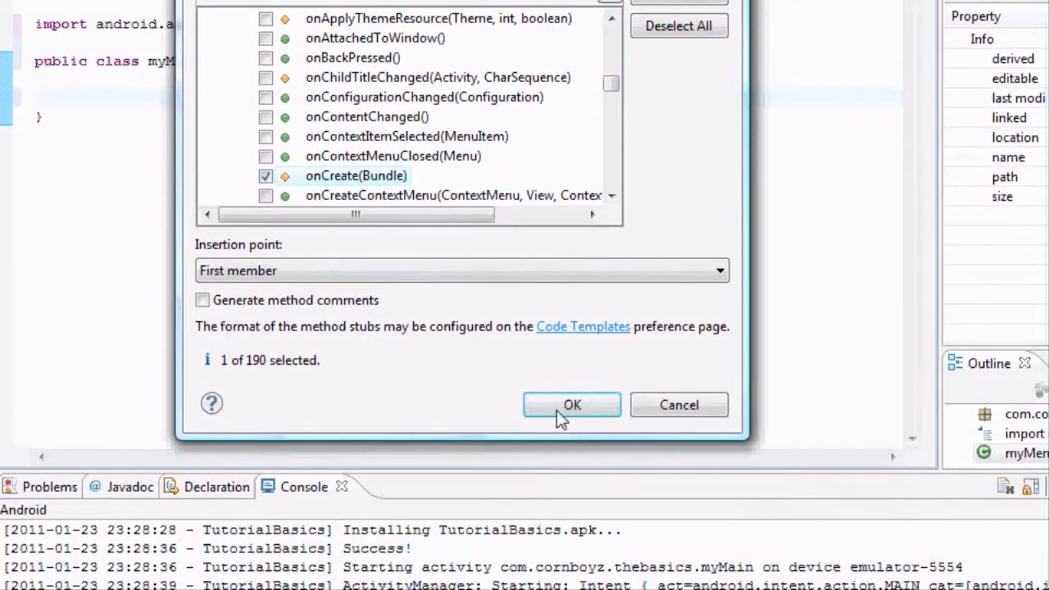
# - Generate the onCreate(Bundle) stub and add setContentView(R.layout.main) inside it
pyautogui.click(571, 405)
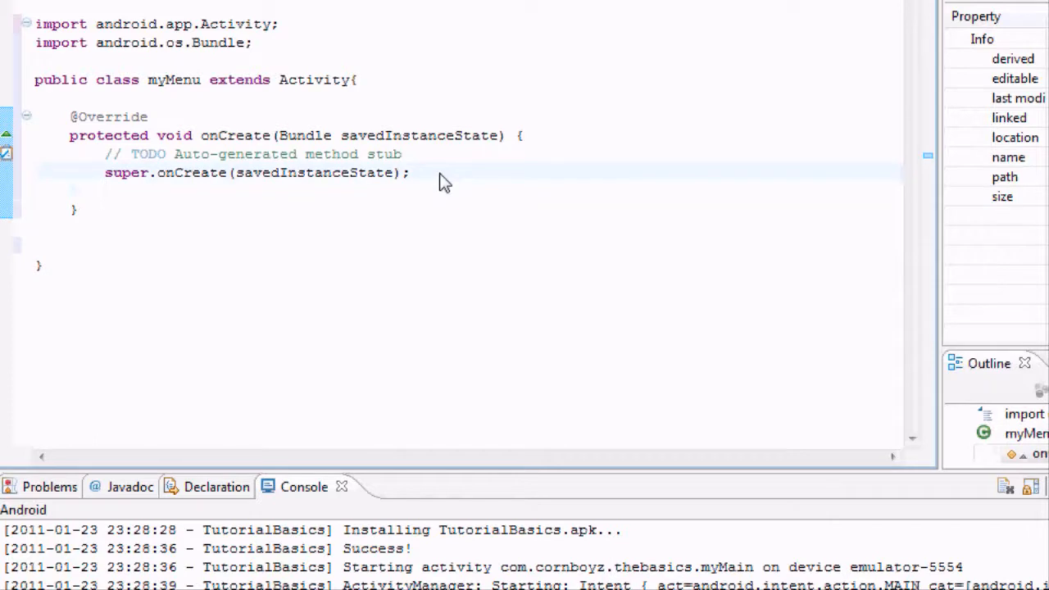
pyautogui.write('set')
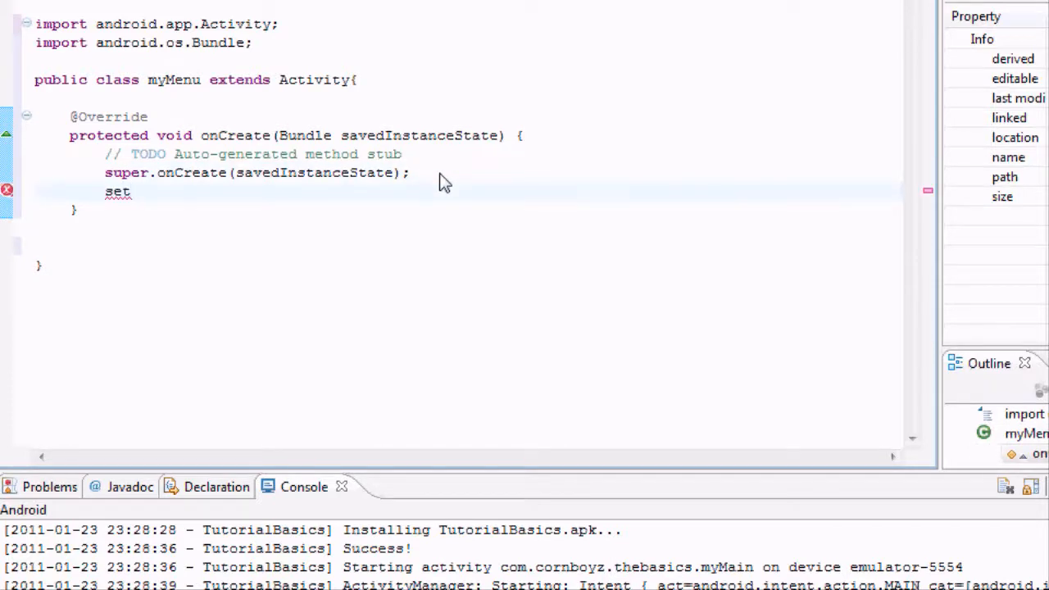
pyautogui.write('Conte')
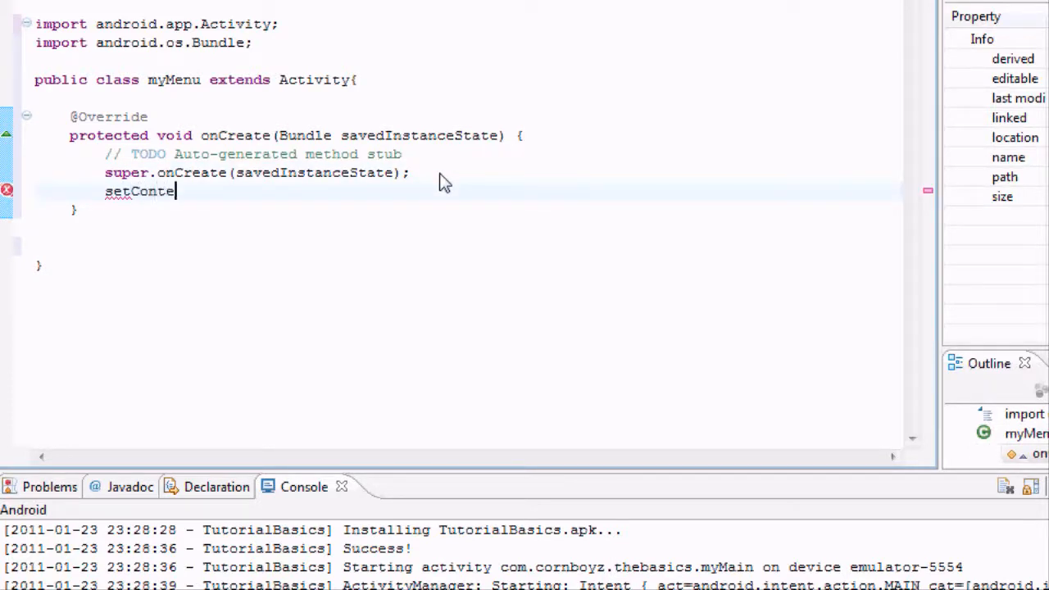
pyautogui.write('ntView')
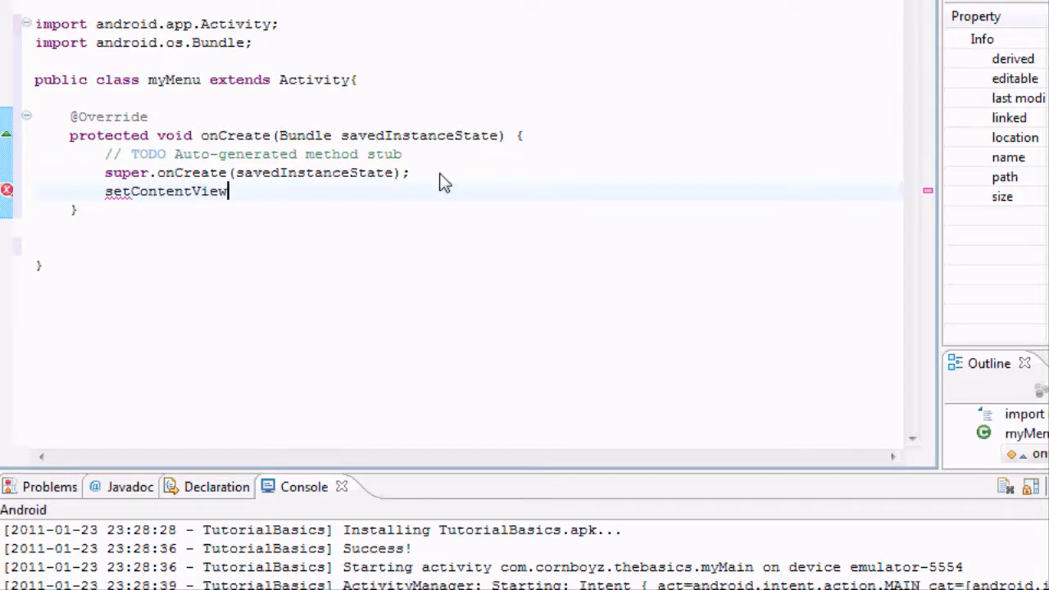
pyautogui.write('()')
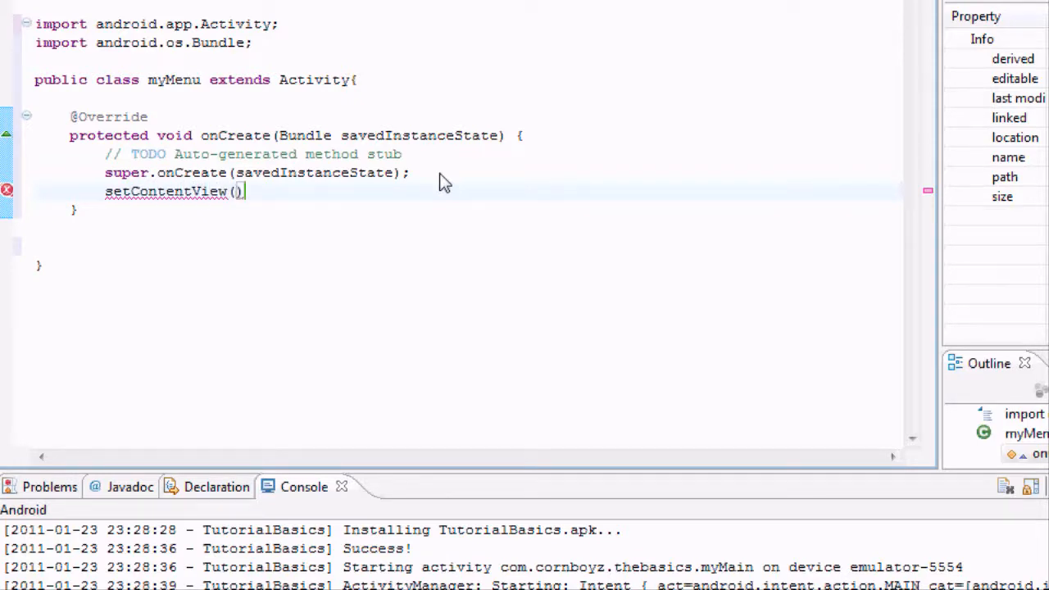
pyautogui.write('R.')
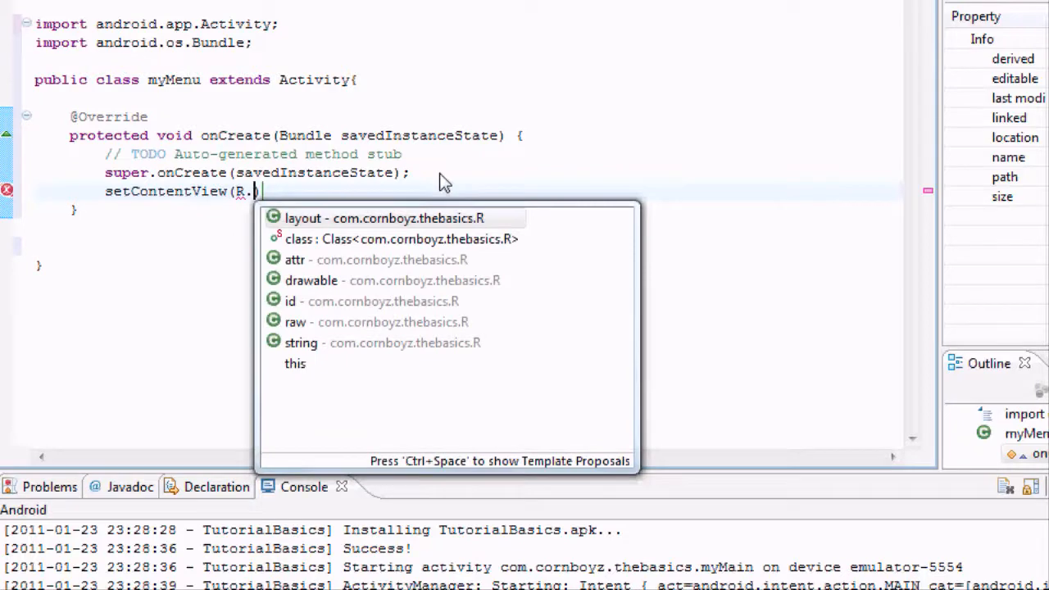
pyautogui.click(303, 218)
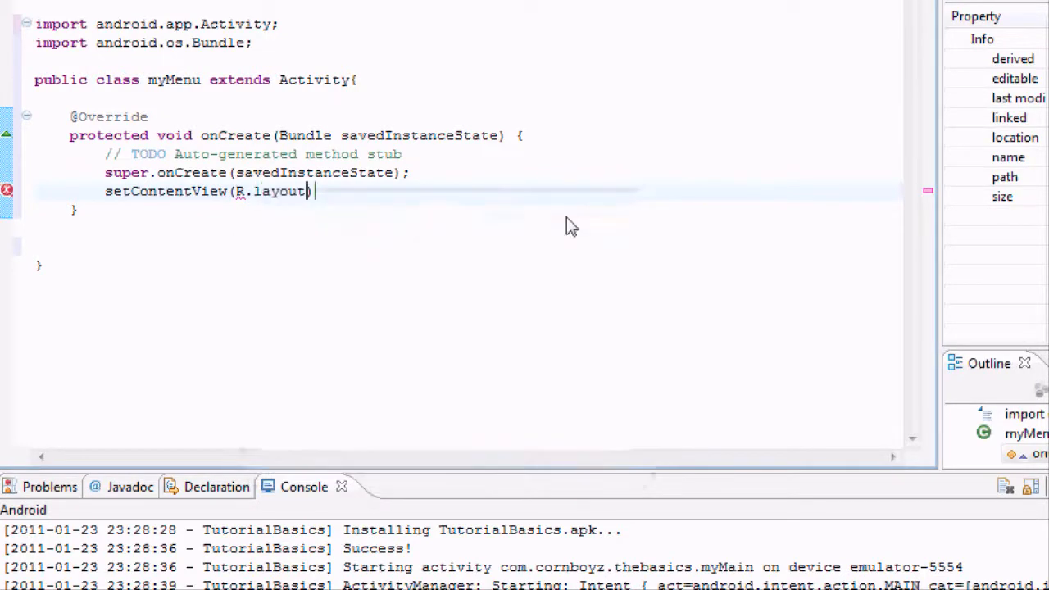
pyautogui.write('.')
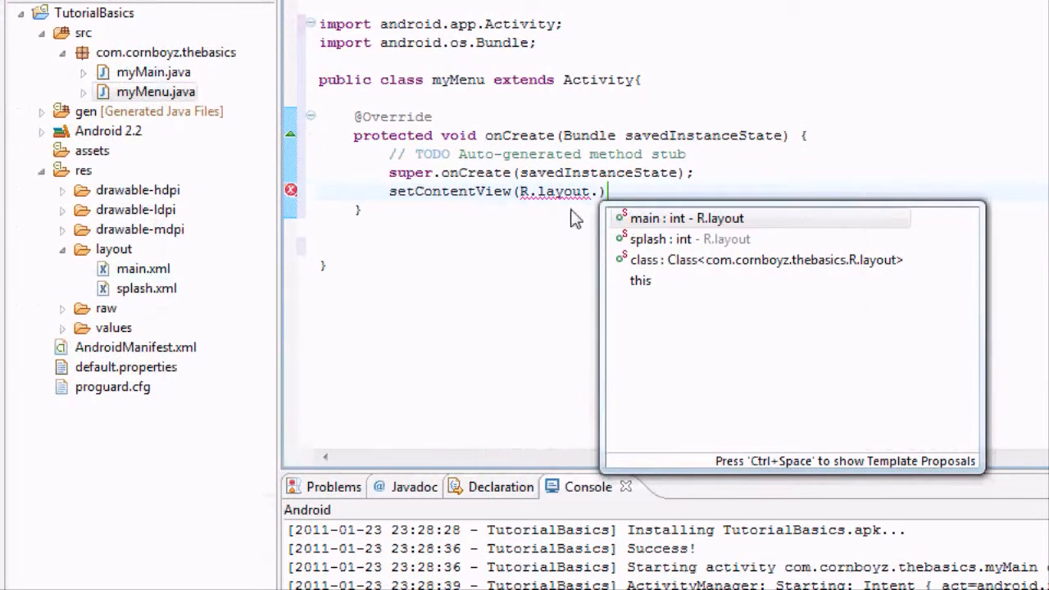
pyautogui.write('main);')
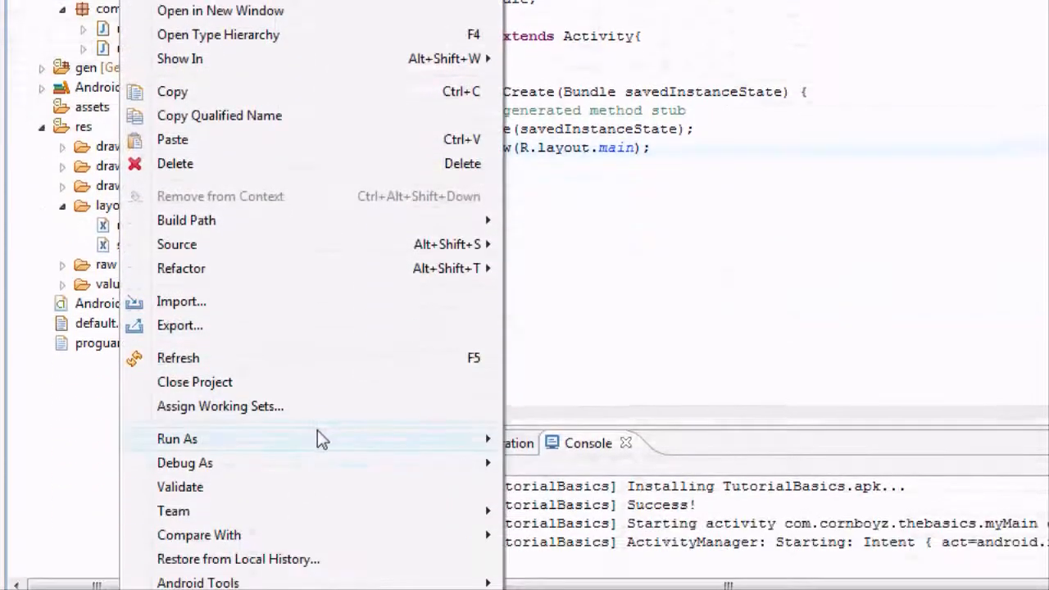
# - Run The Basics to reach the menu screen with Tutorial buttons, then close the emulator
pyautogui.click(177, 440)
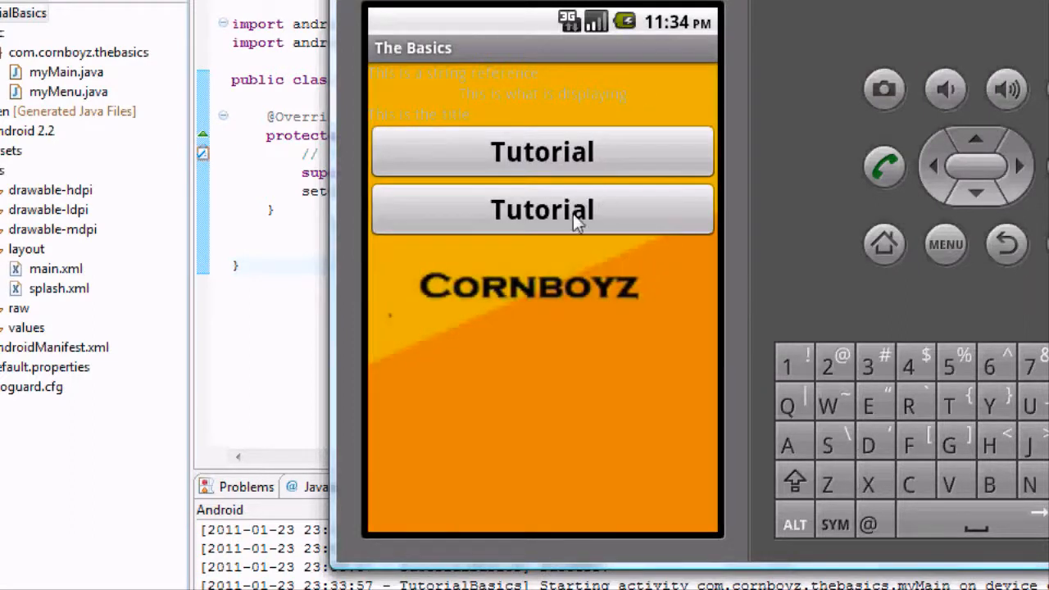
pyautogui.moveTo(456, 272)
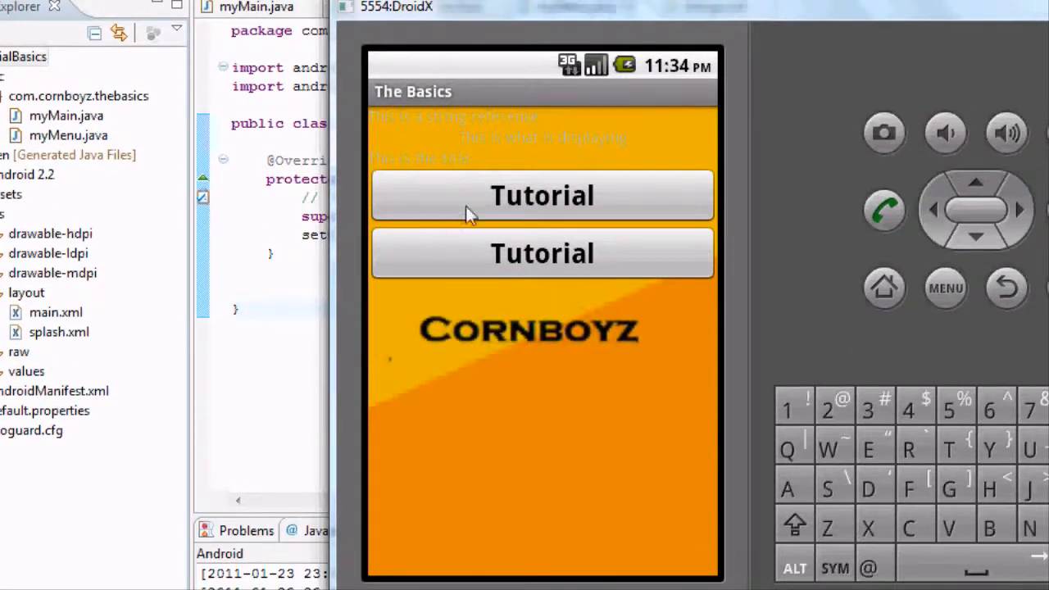
pyautogui.moveTo(583, 221)
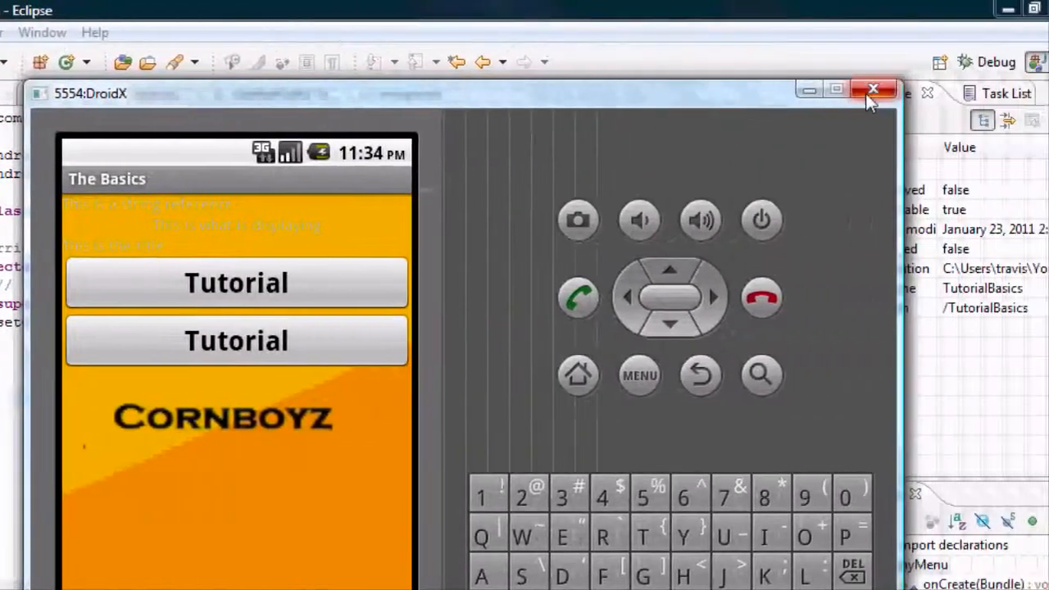
pyautogui.click(866, 88)
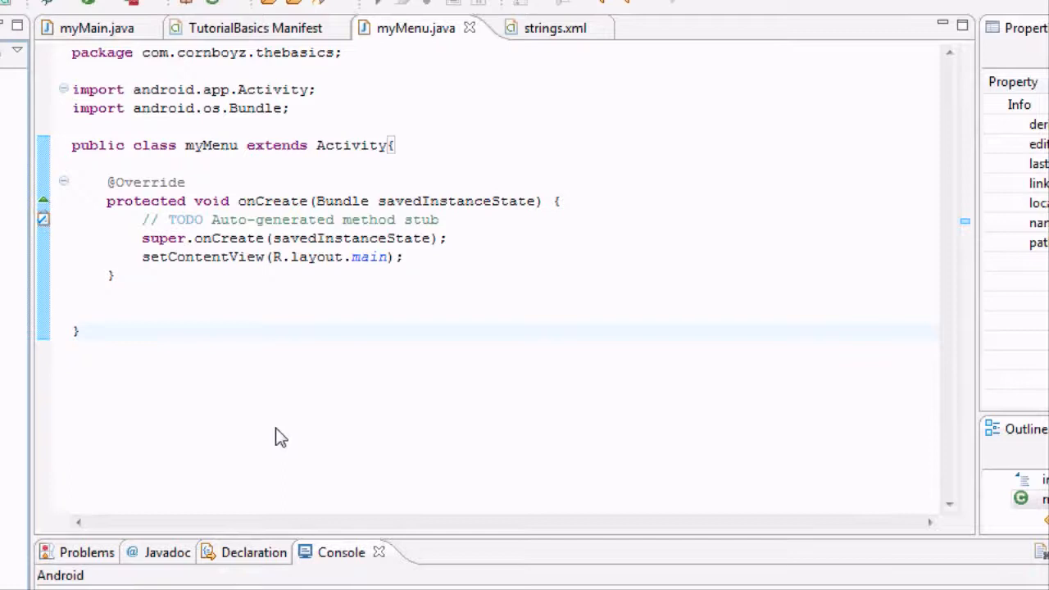
pyautogui.moveTo(272, 427)
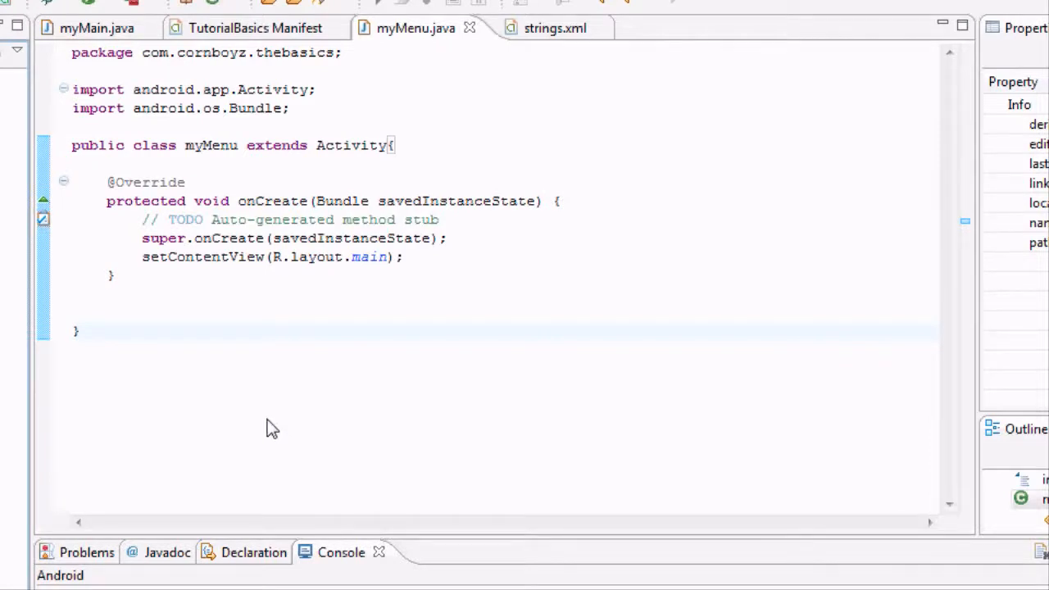